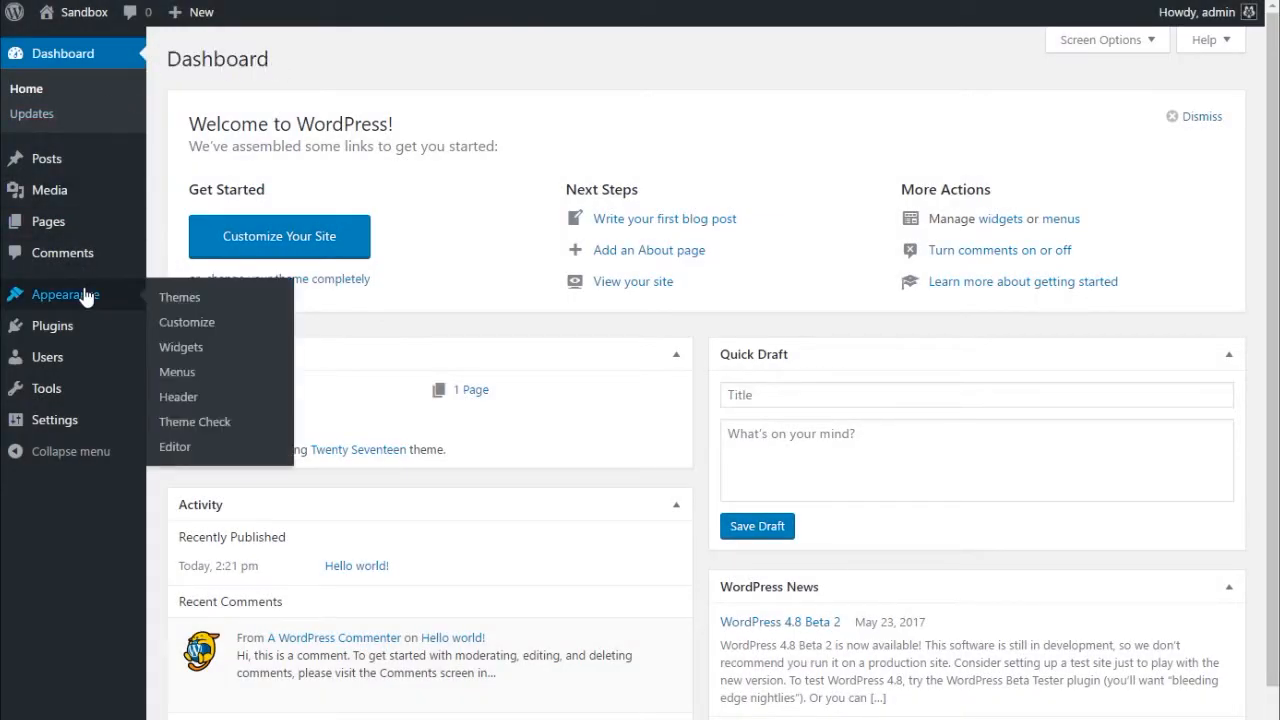
mouse_move(180, 296)
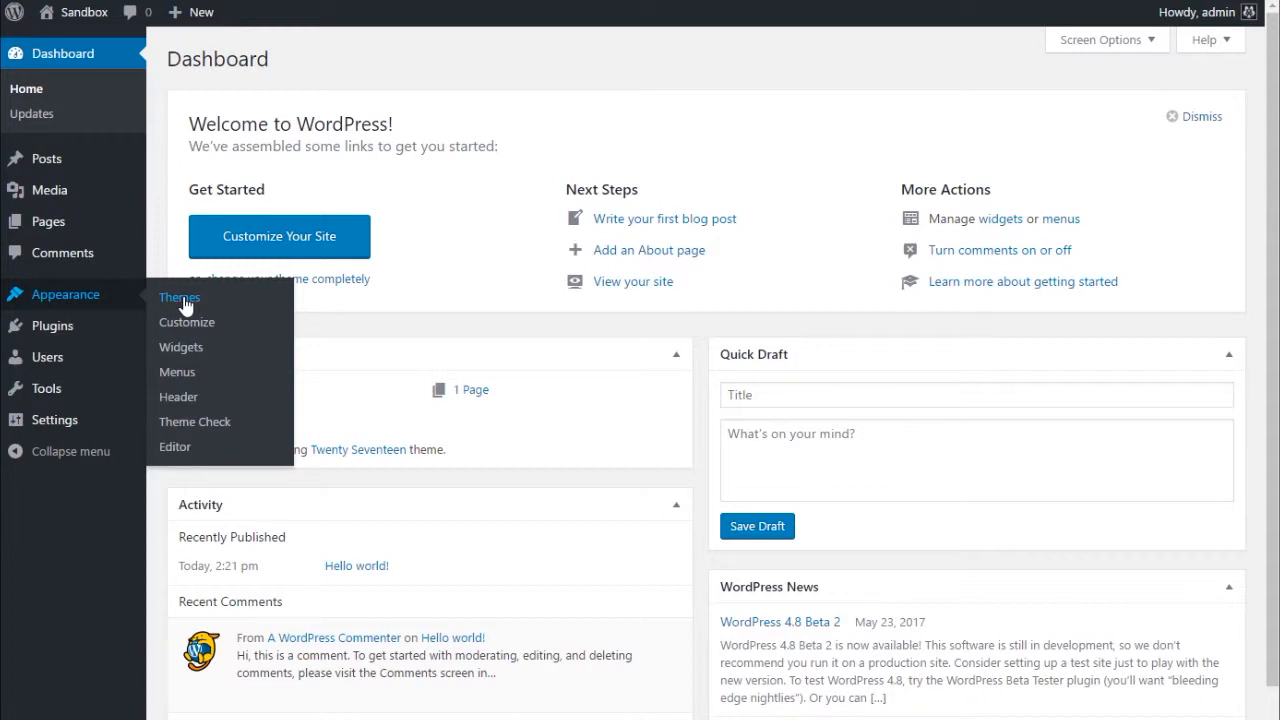
Reach the theme upload form via Appearance > Themes > Add New > Upload Theme
click(180, 296)
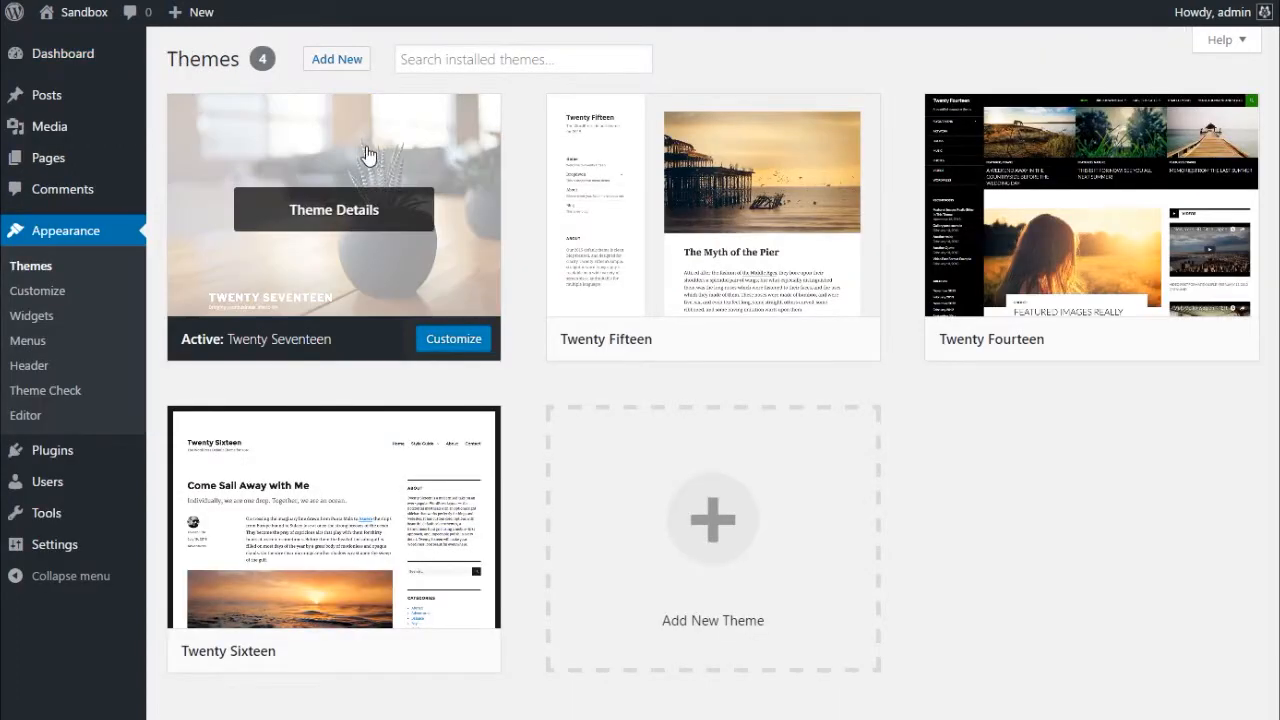
click(336, 60)
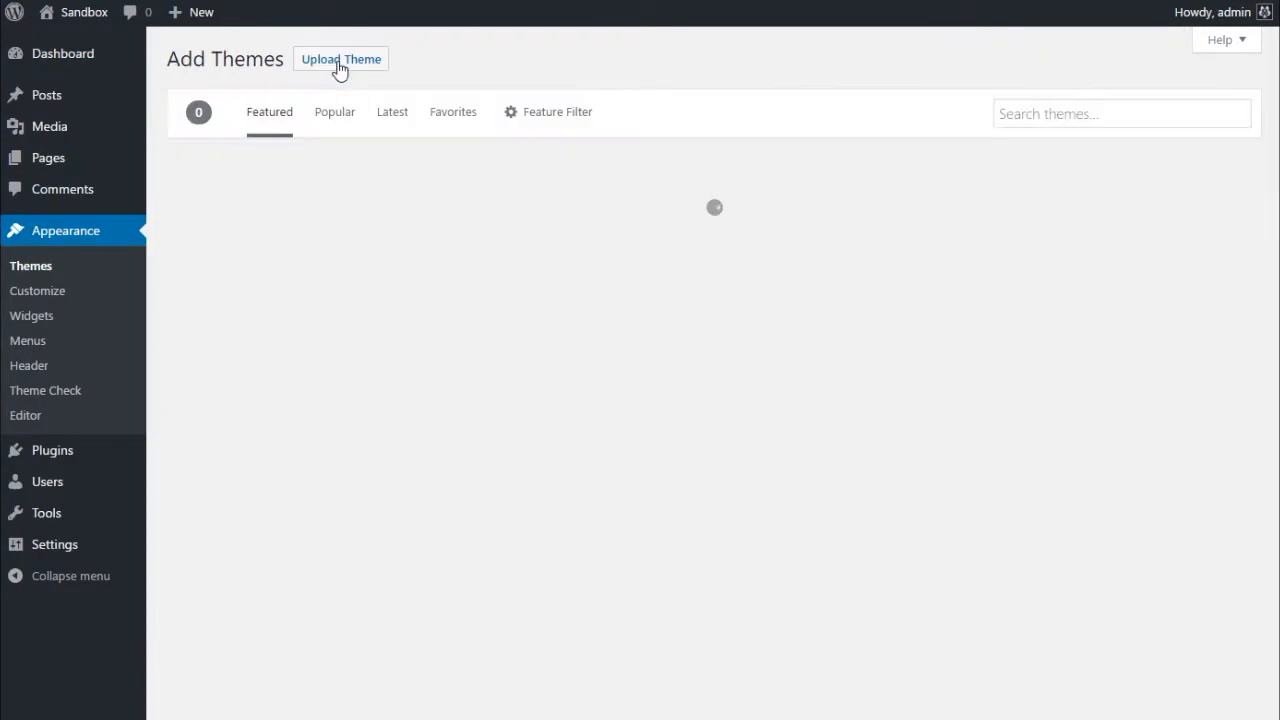
click(340, 60)
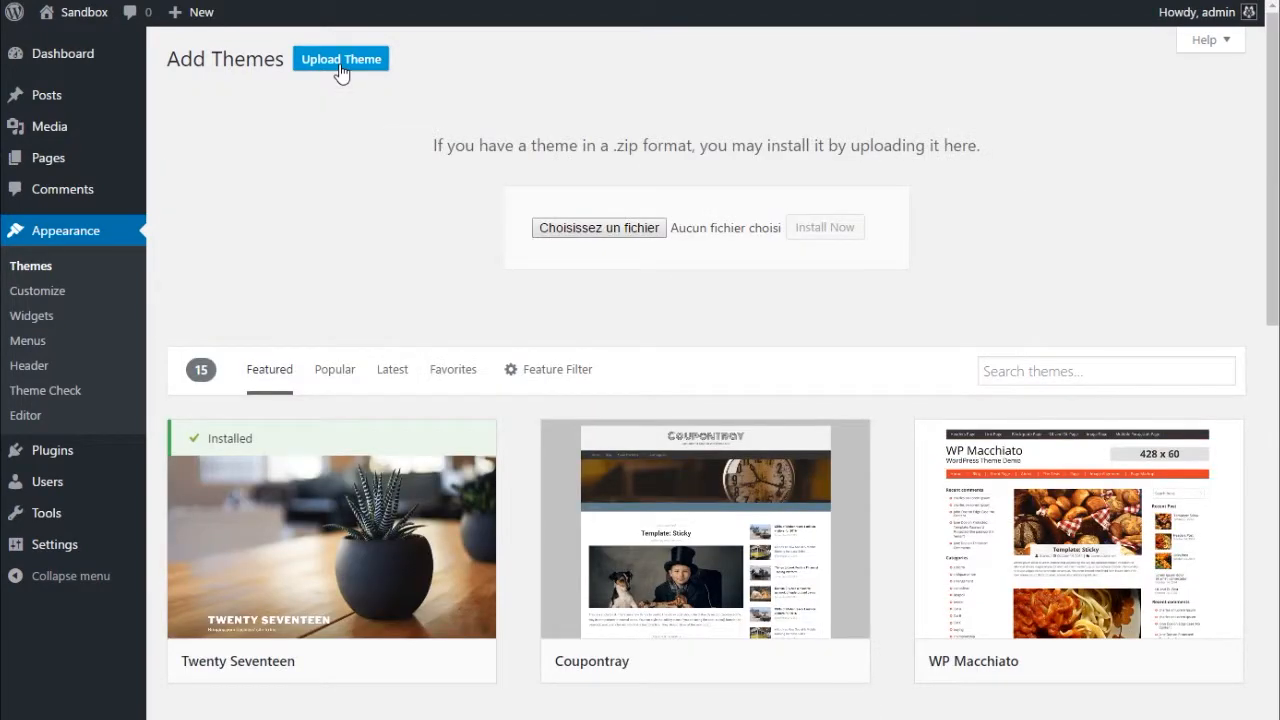
Upload protheme.zip from the computer and install the Protheme theme
click(598, 228)
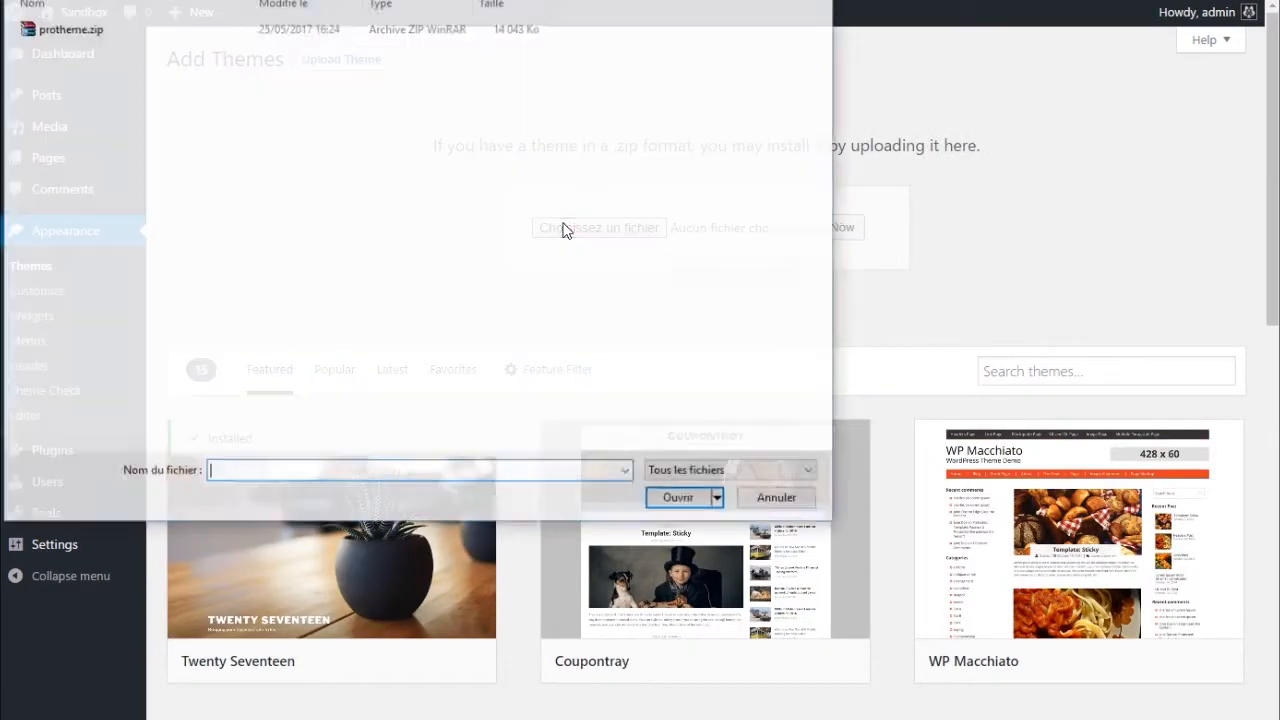
click(678, 496)
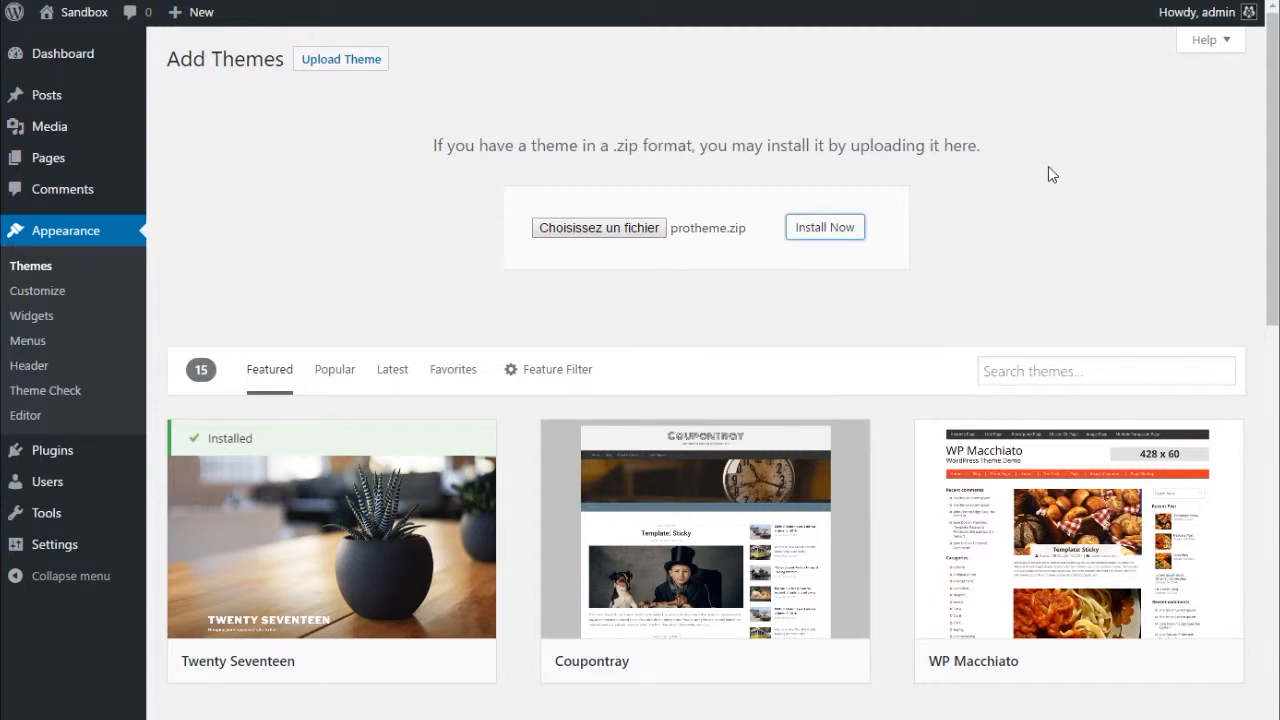
click(824, 228)
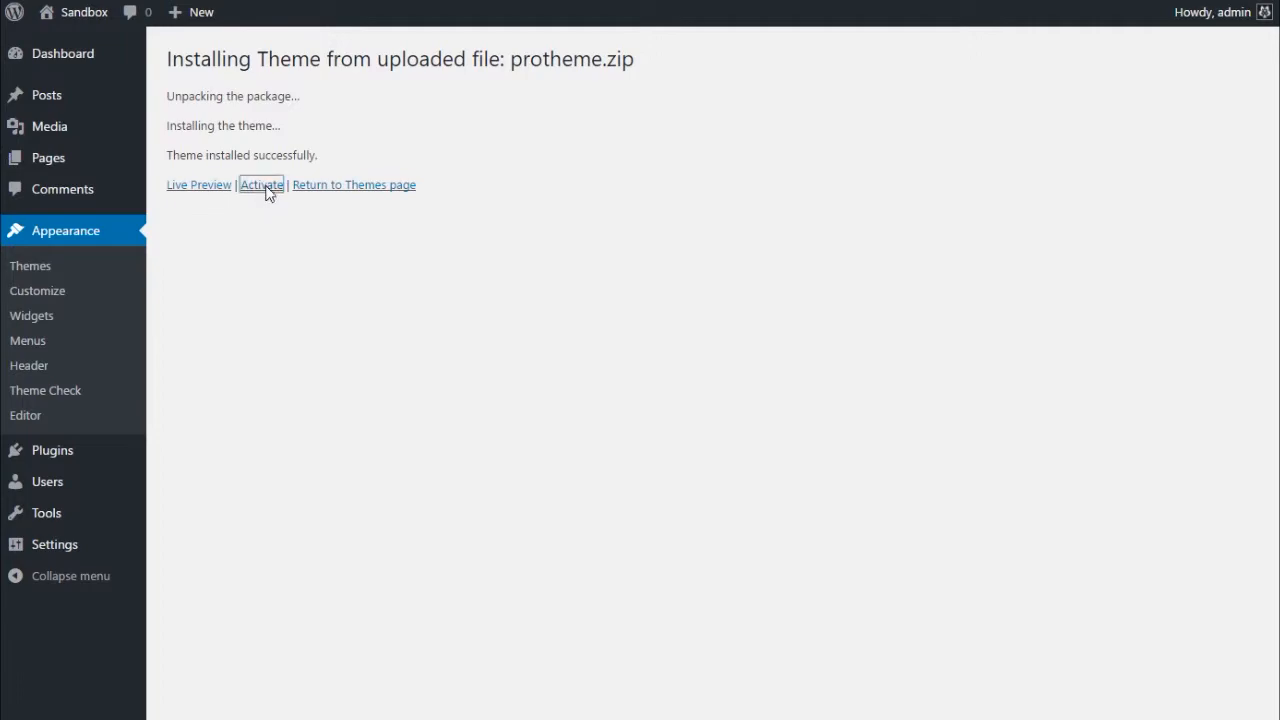
Activate Protheme 1.0.0 and review the System Status checks on its welcome page
click(260, 184)
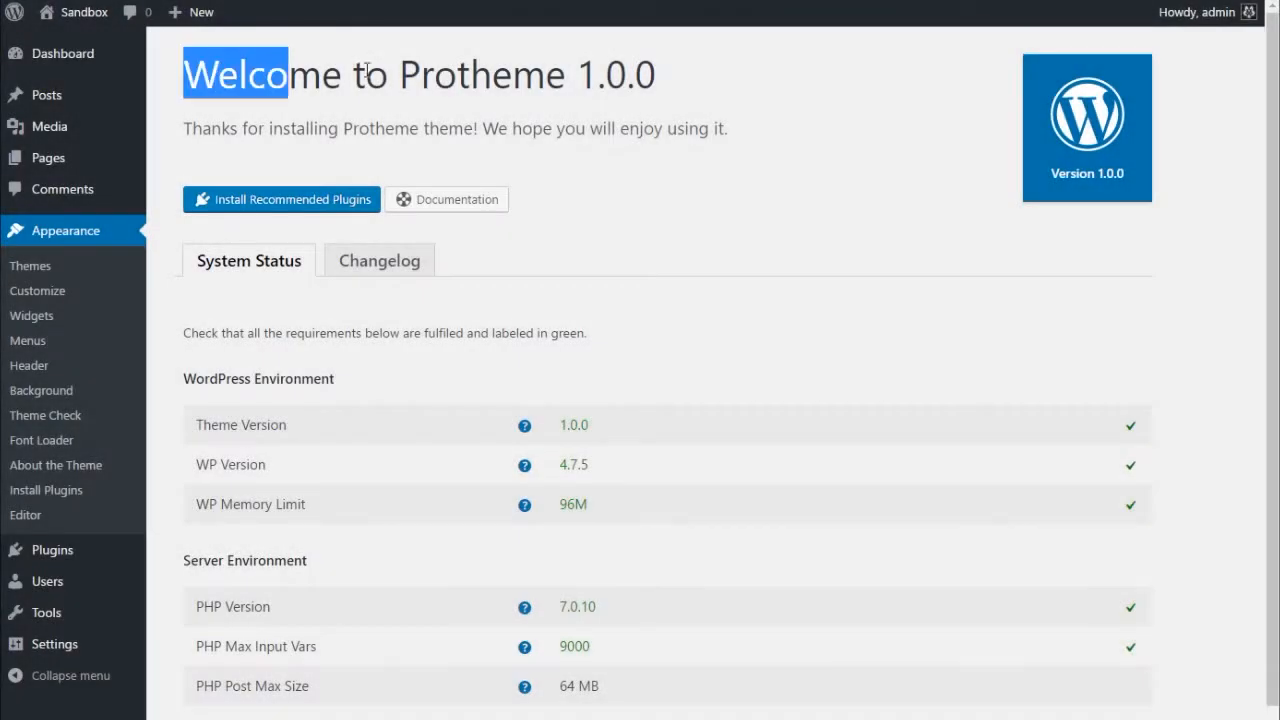
scroll(down, 3)
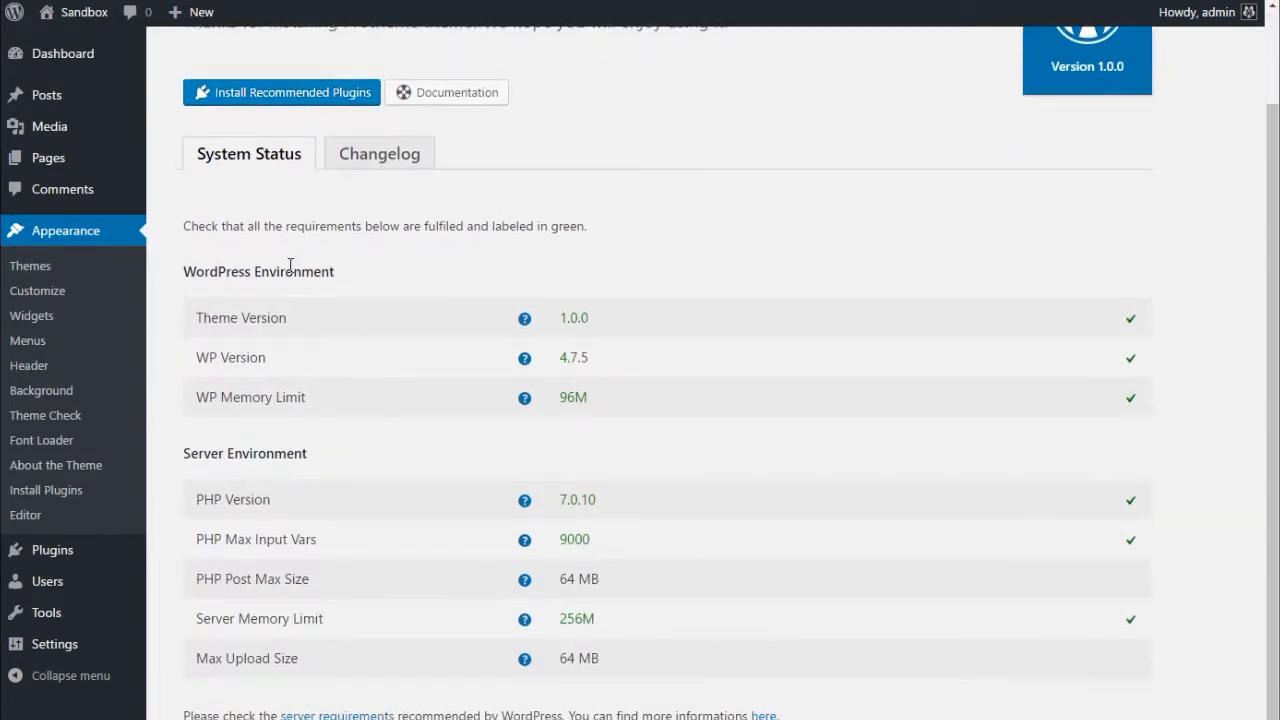
mouse_move(524, 396)
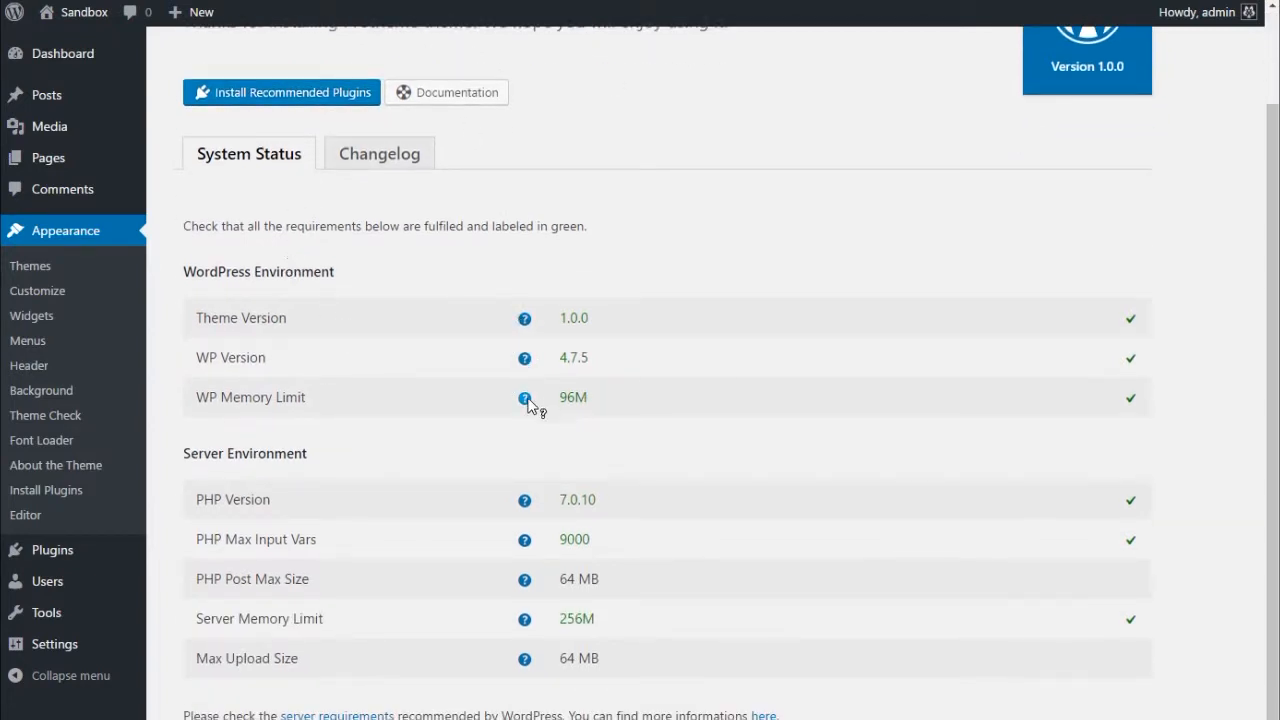
mouse_move(536, 658)
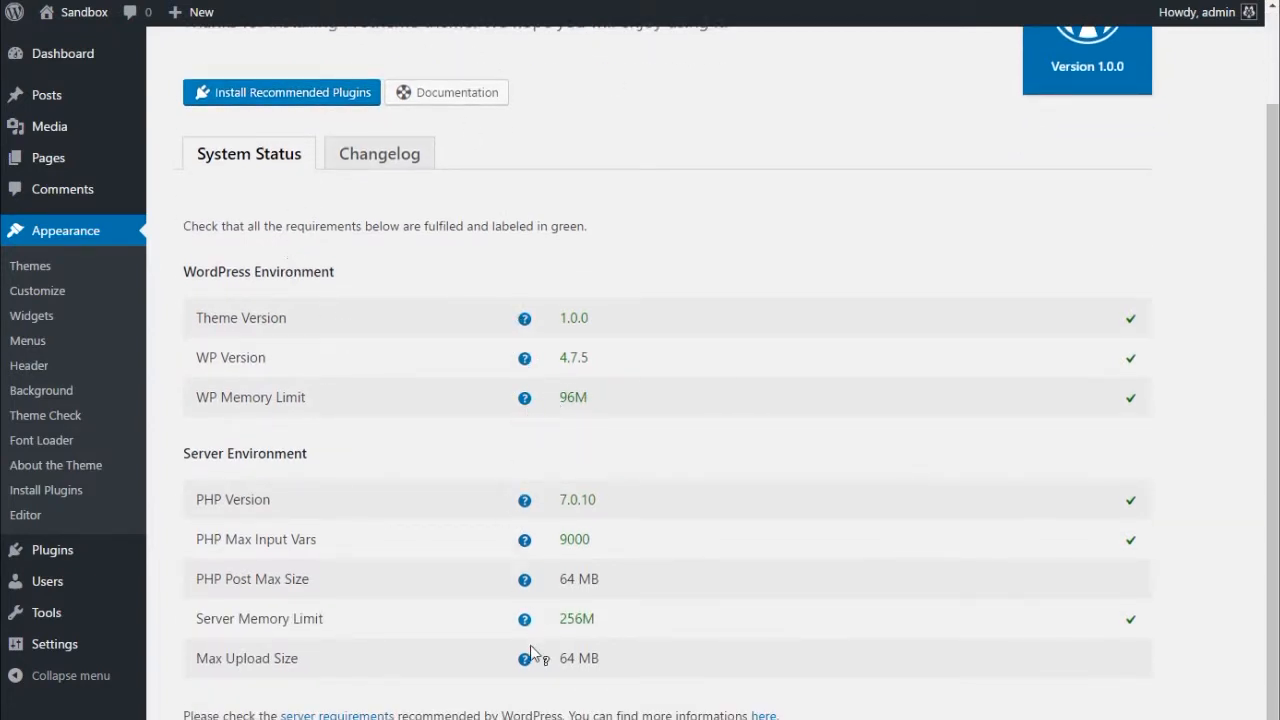
scroll(up, 3)
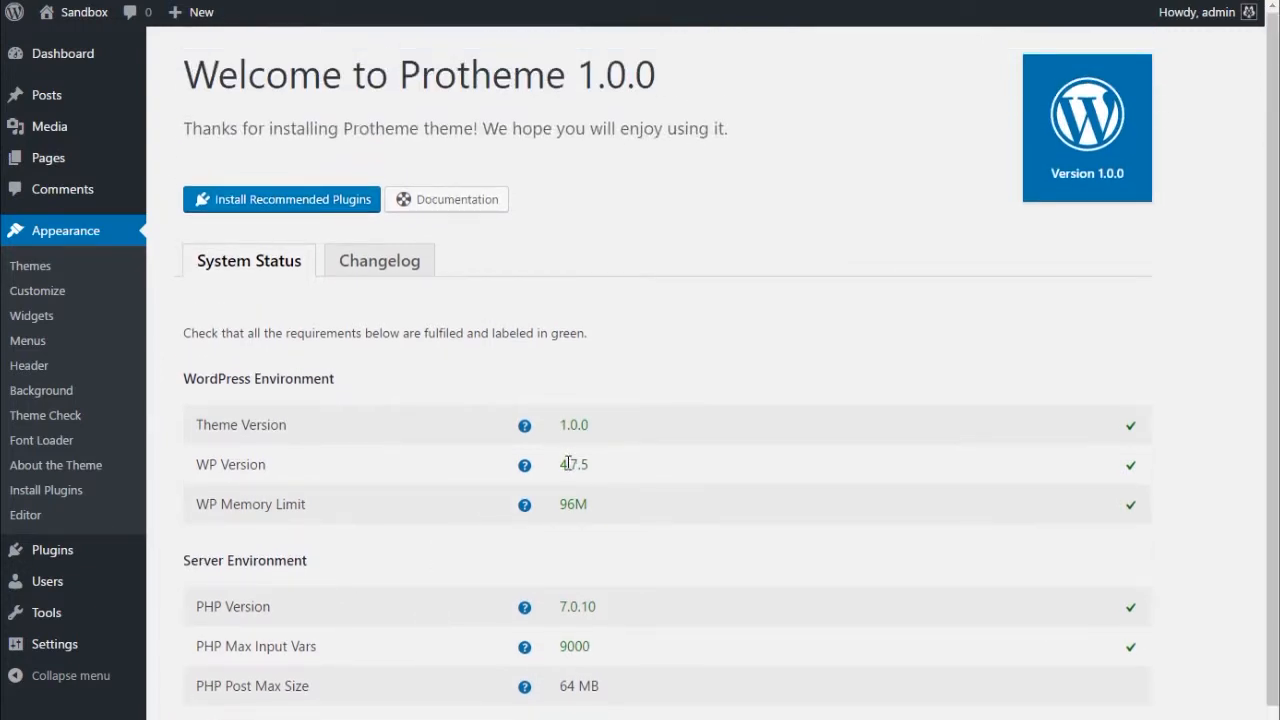
scroll(down, 3)
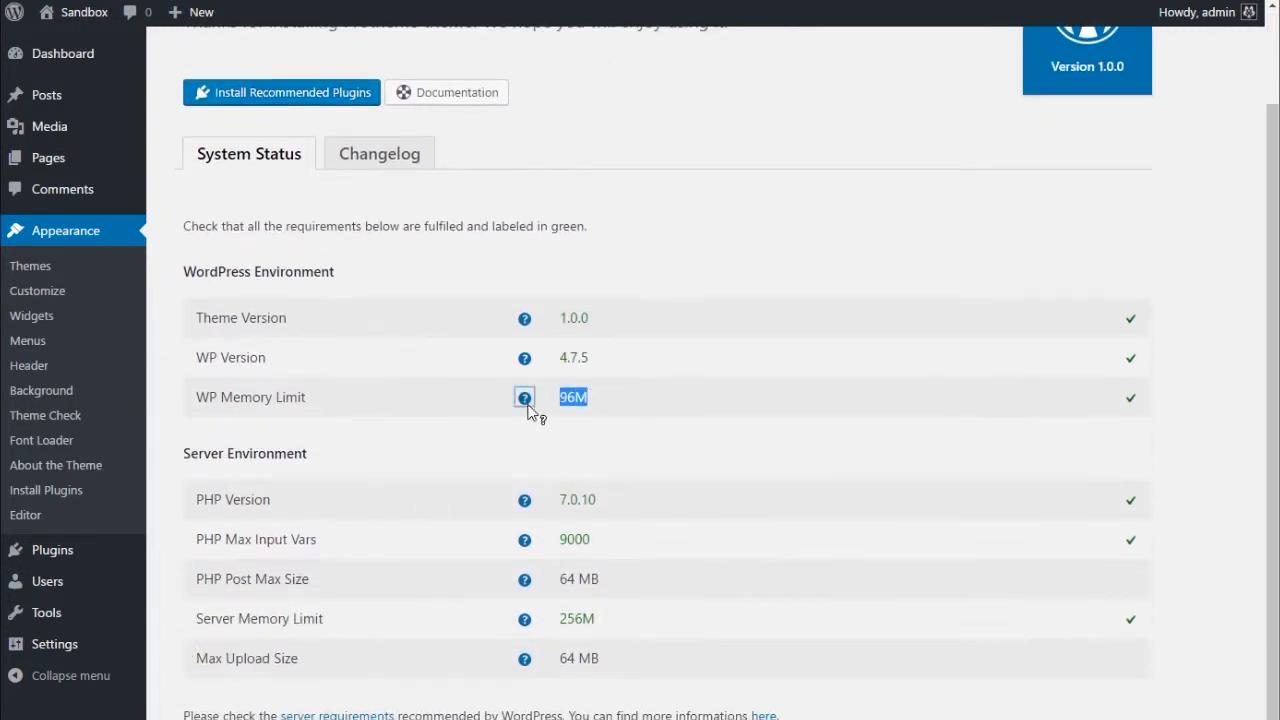
click(524, 396)
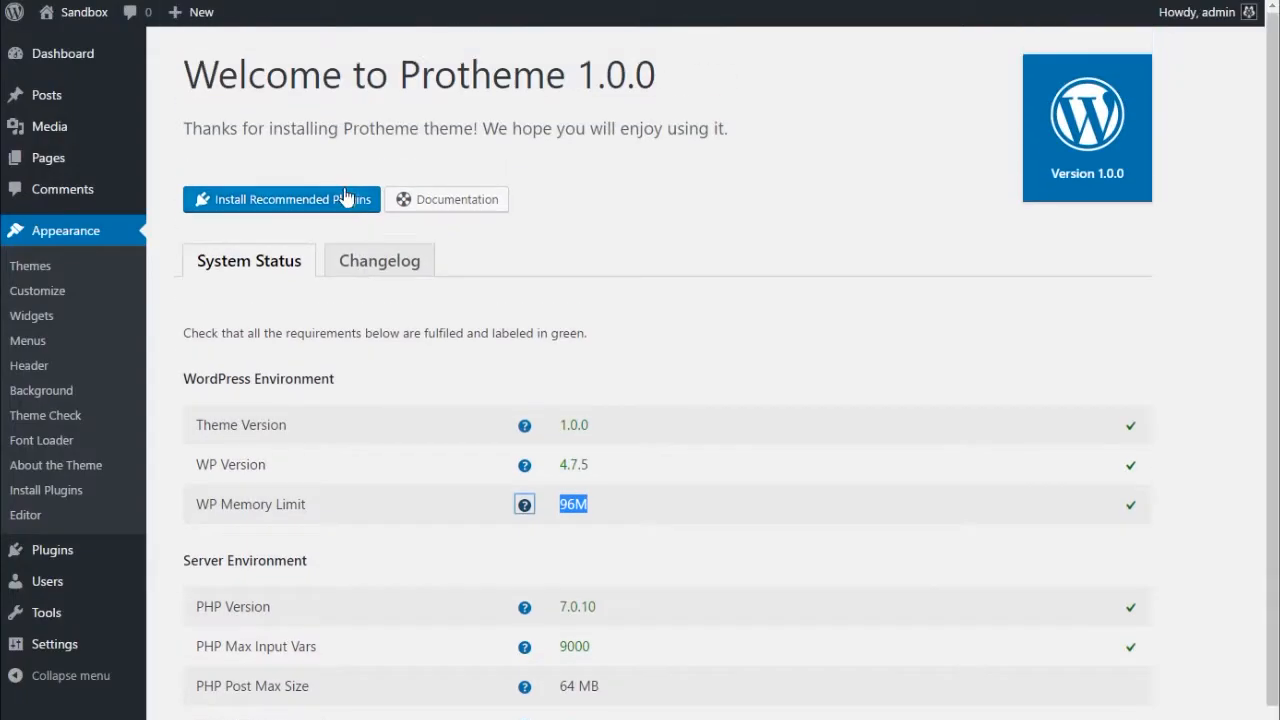
mouse_move(284, 210)
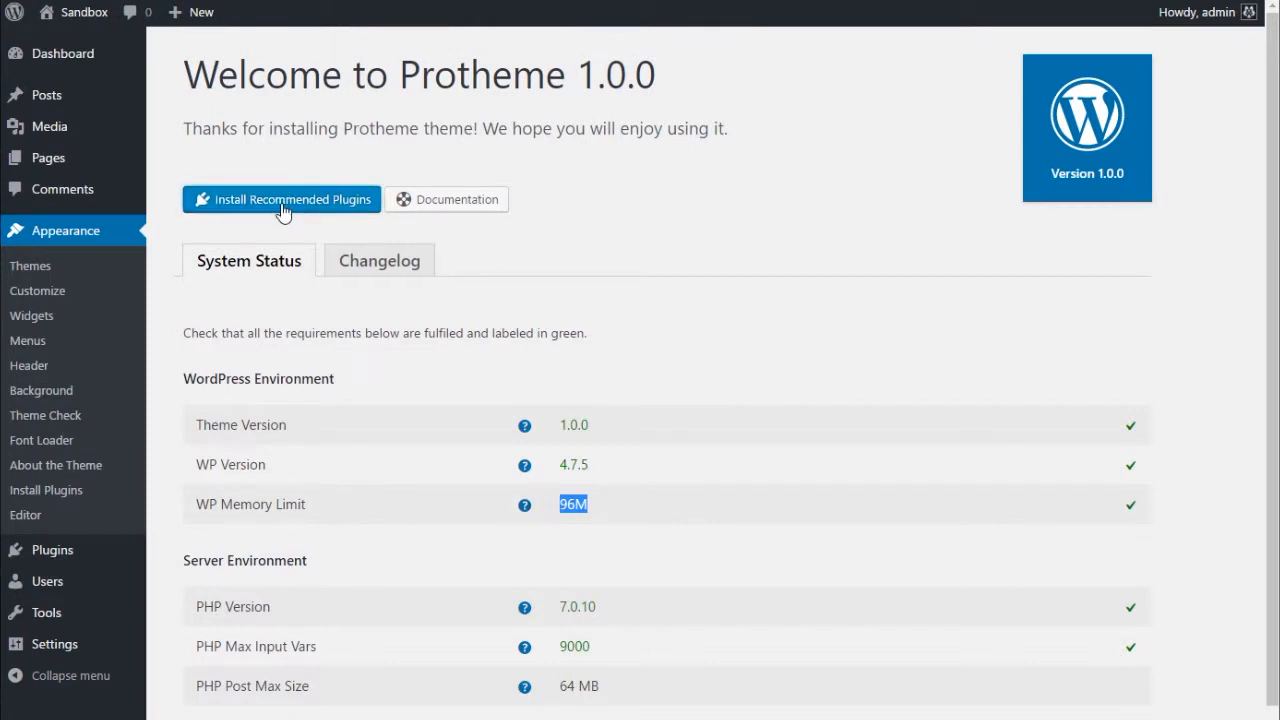
Bulk-install all 14 recommended Protheme plugins, ending with WooCommerce
click(280, 200)
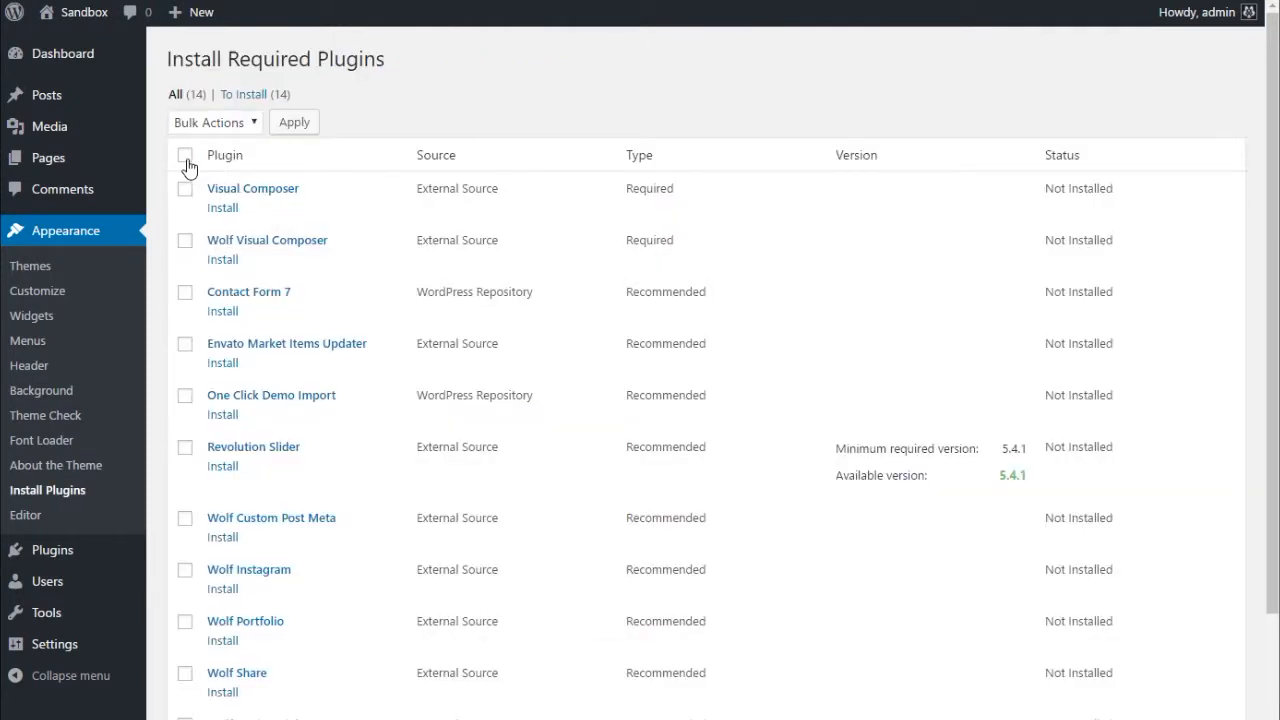
click(184, 156)
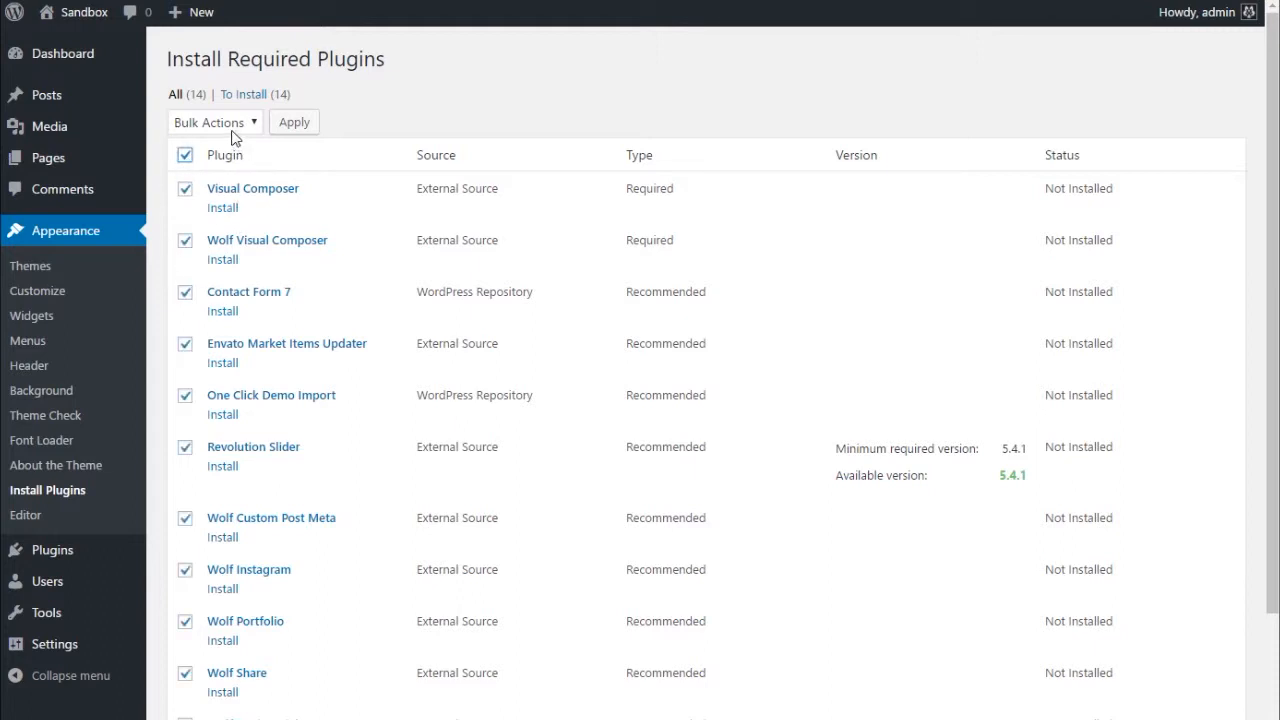
click(214, 122)
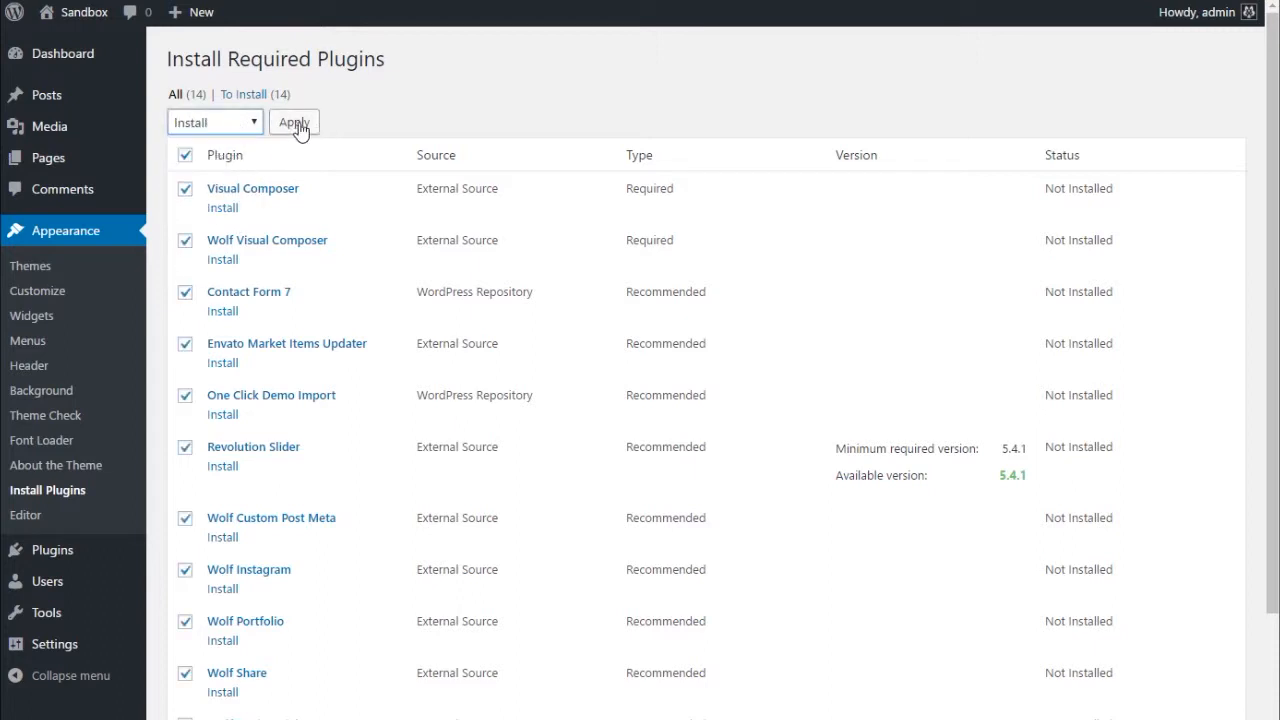
click(292, 122)
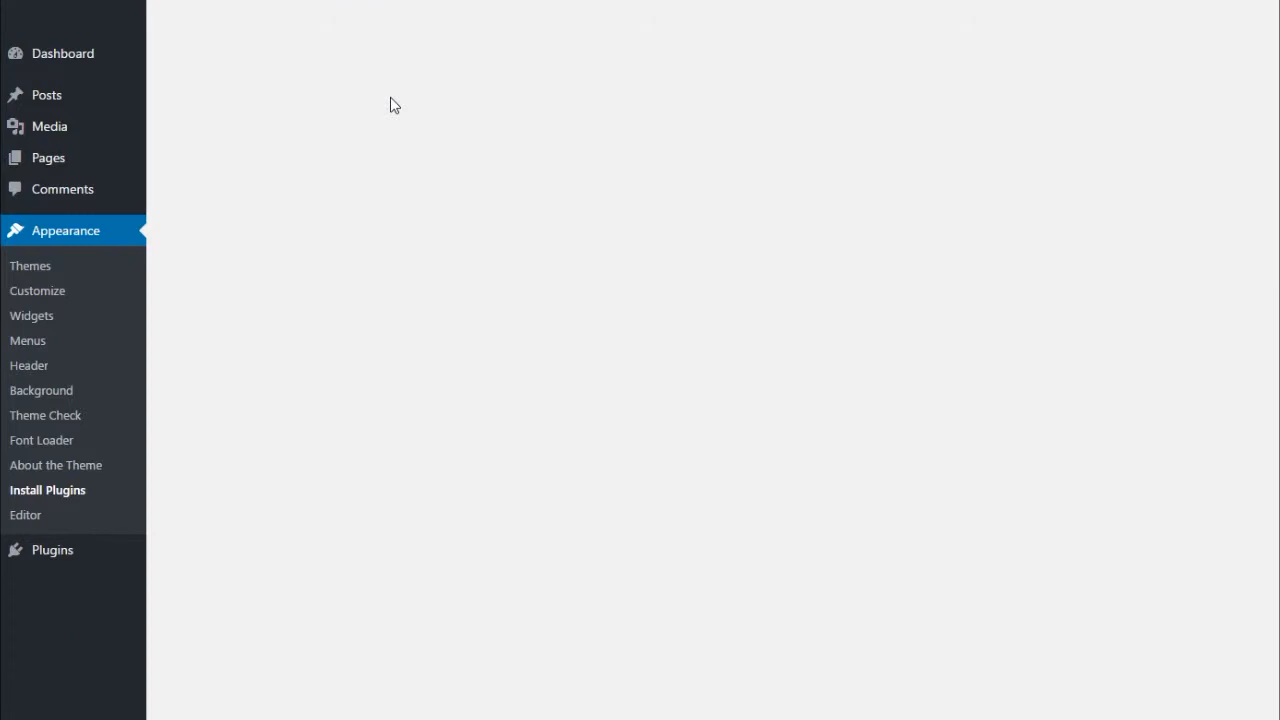
click(48, 490)
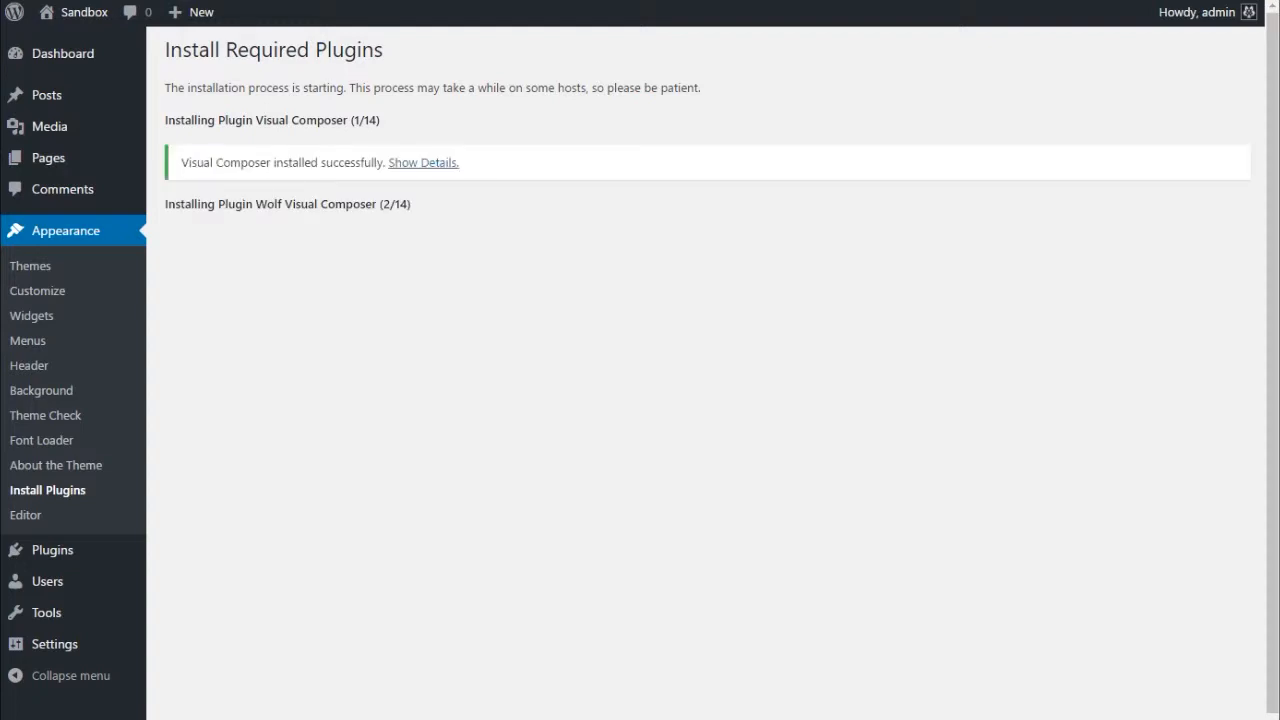
scroll(down, 3)
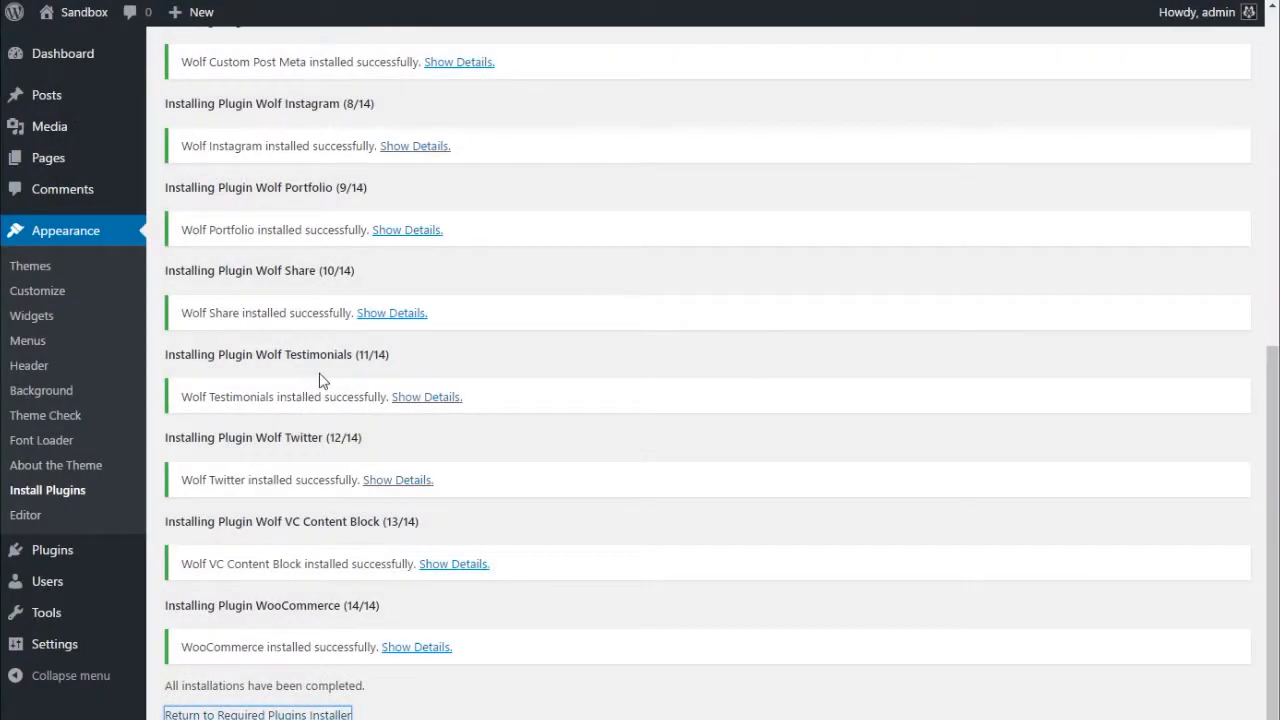
Bulk-activate the installed plugins from the Required Plugins Installer, reaching the WooCommerce wizard
click(256, 712)
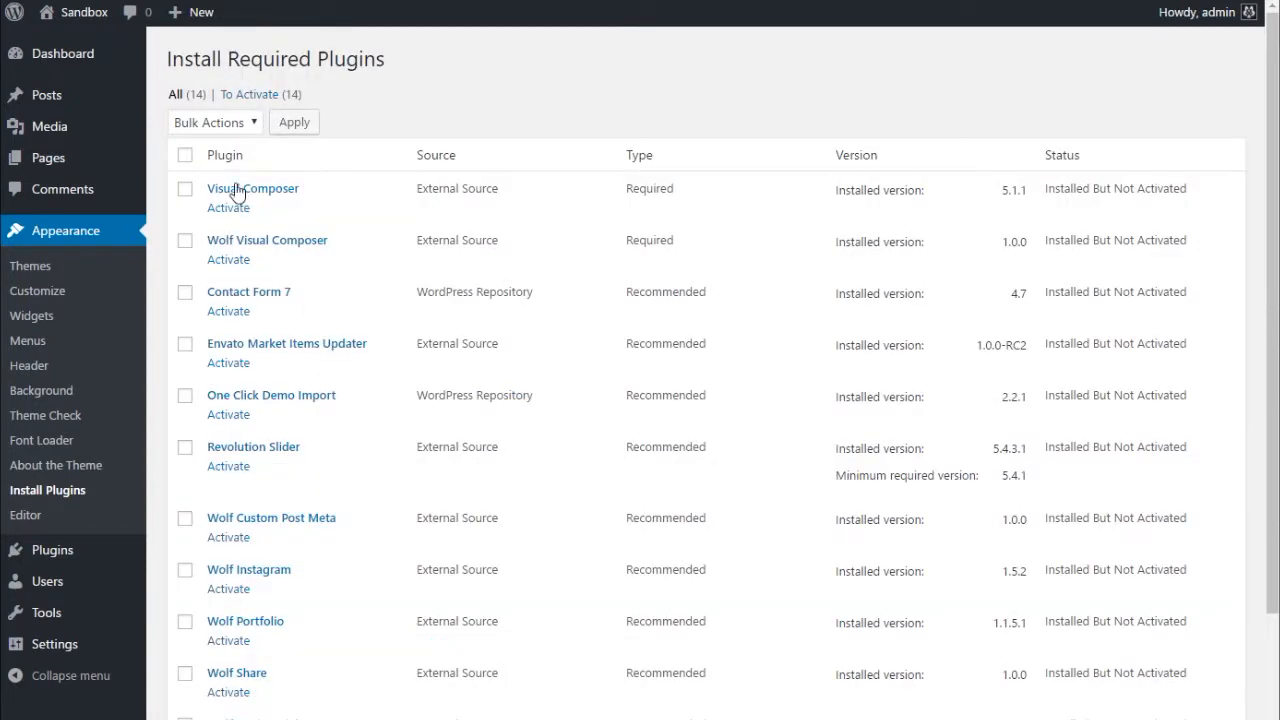
click(214, 122)
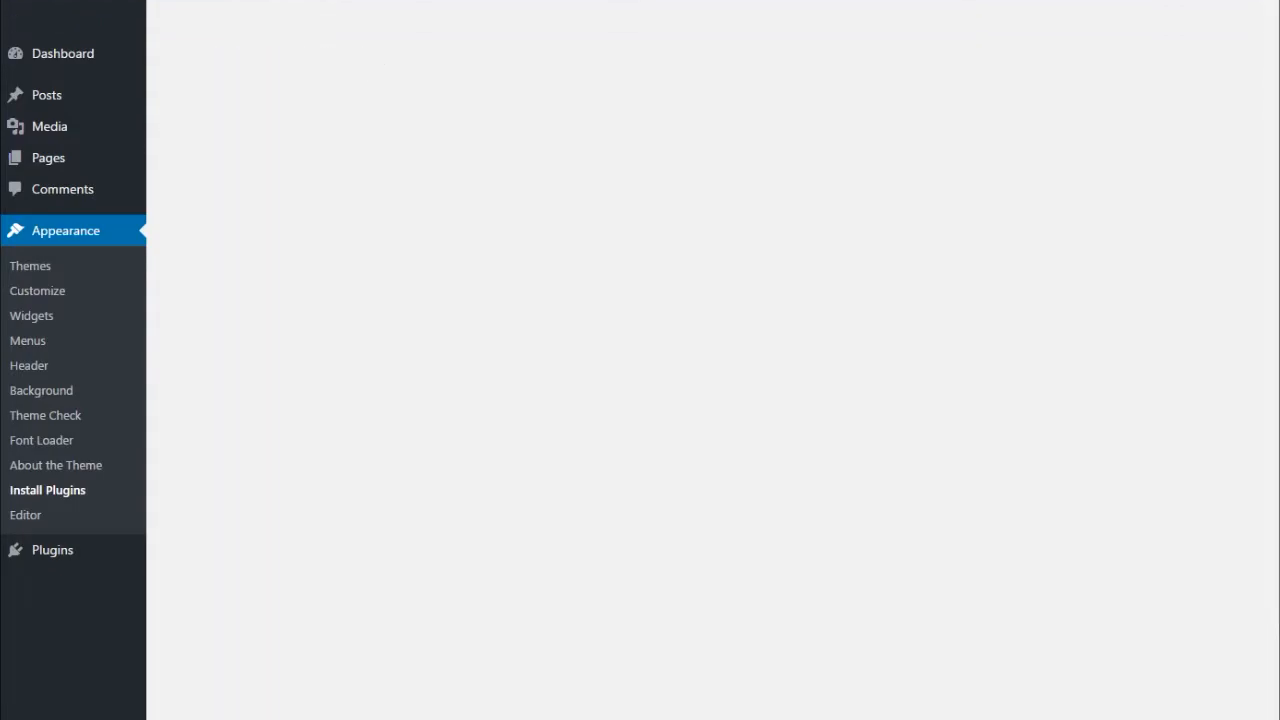
click(48, 490)
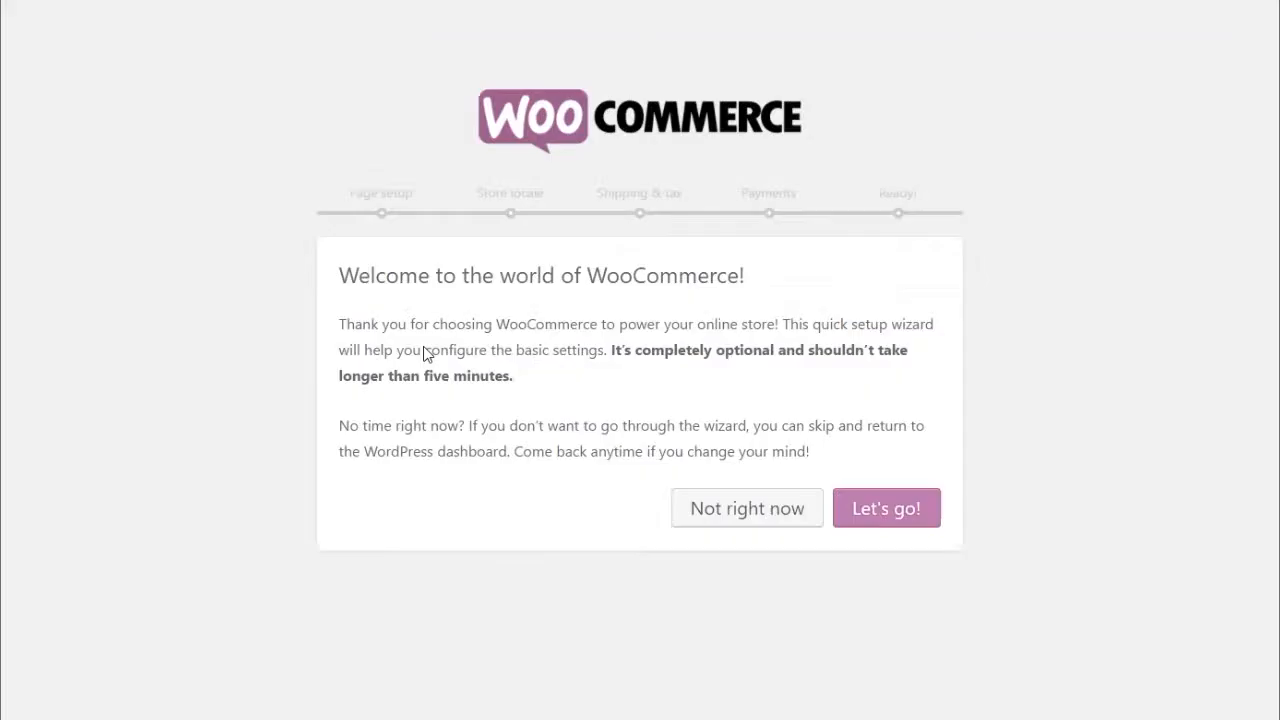
mouse_move(746, 508)
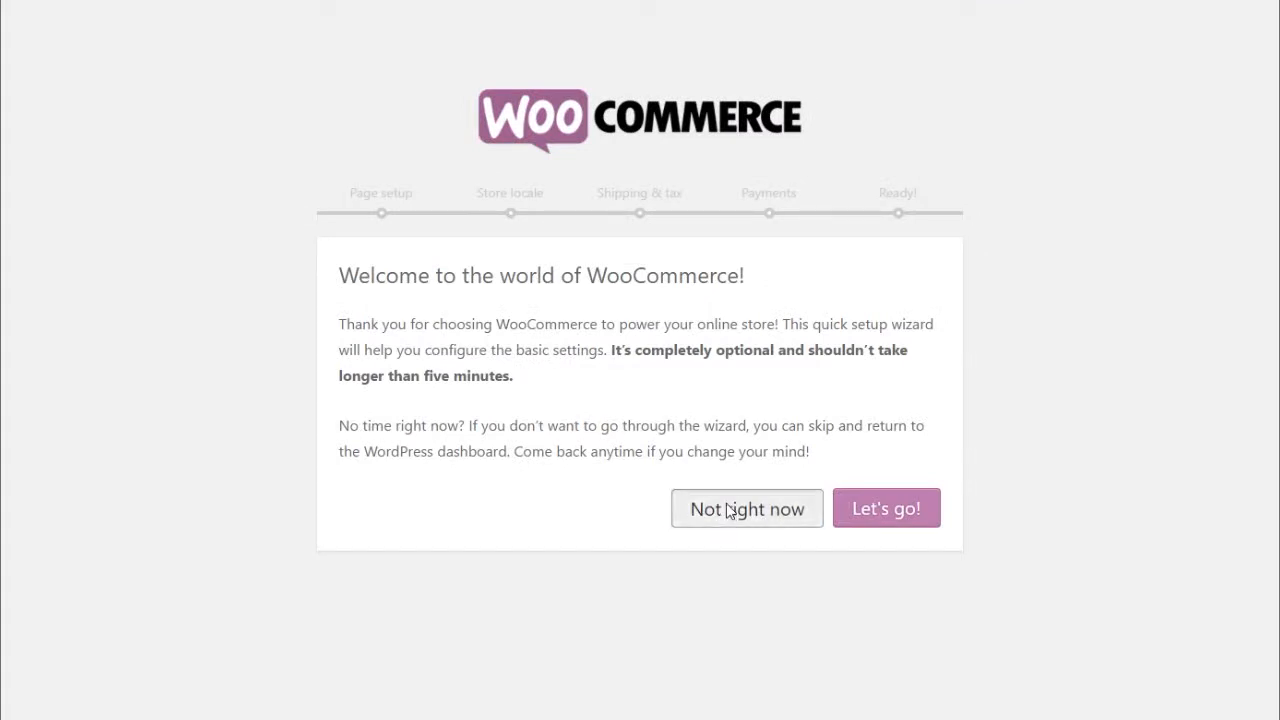
click(746, 508)
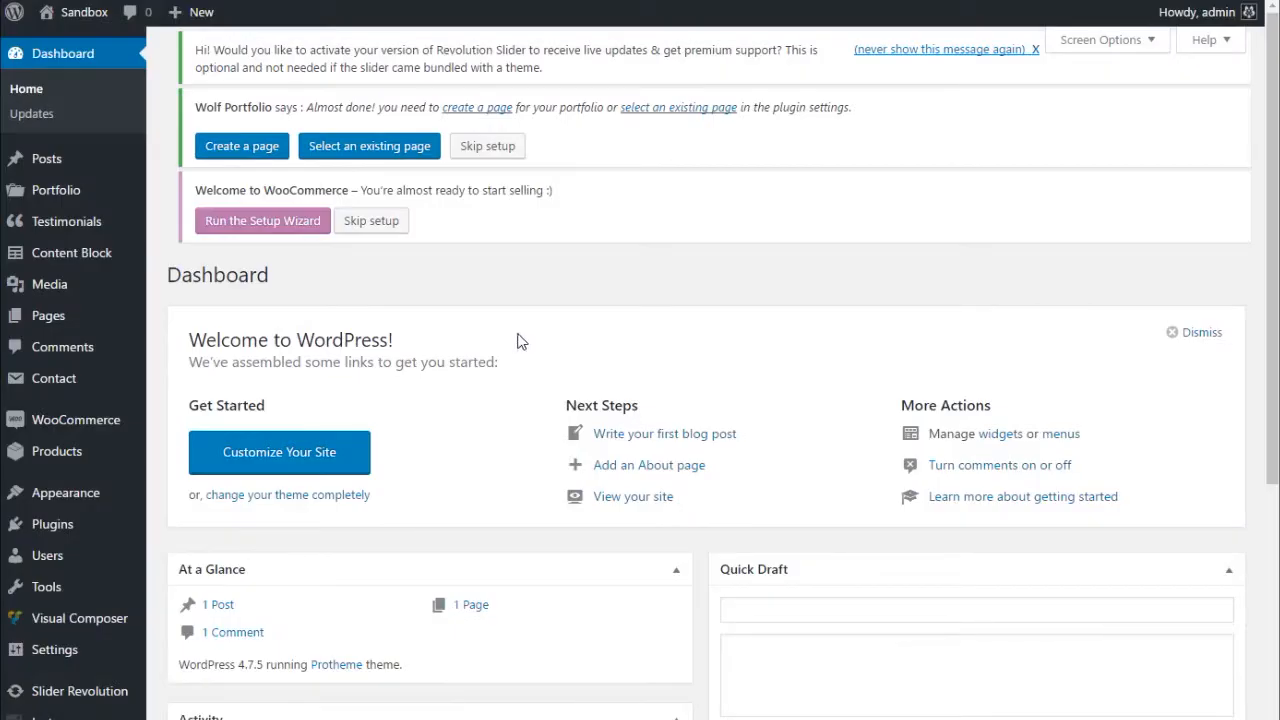
Skip the Wolf Portfolio and WooCommerce setup notices, clearing them from the Dashboard
click(488, 146)
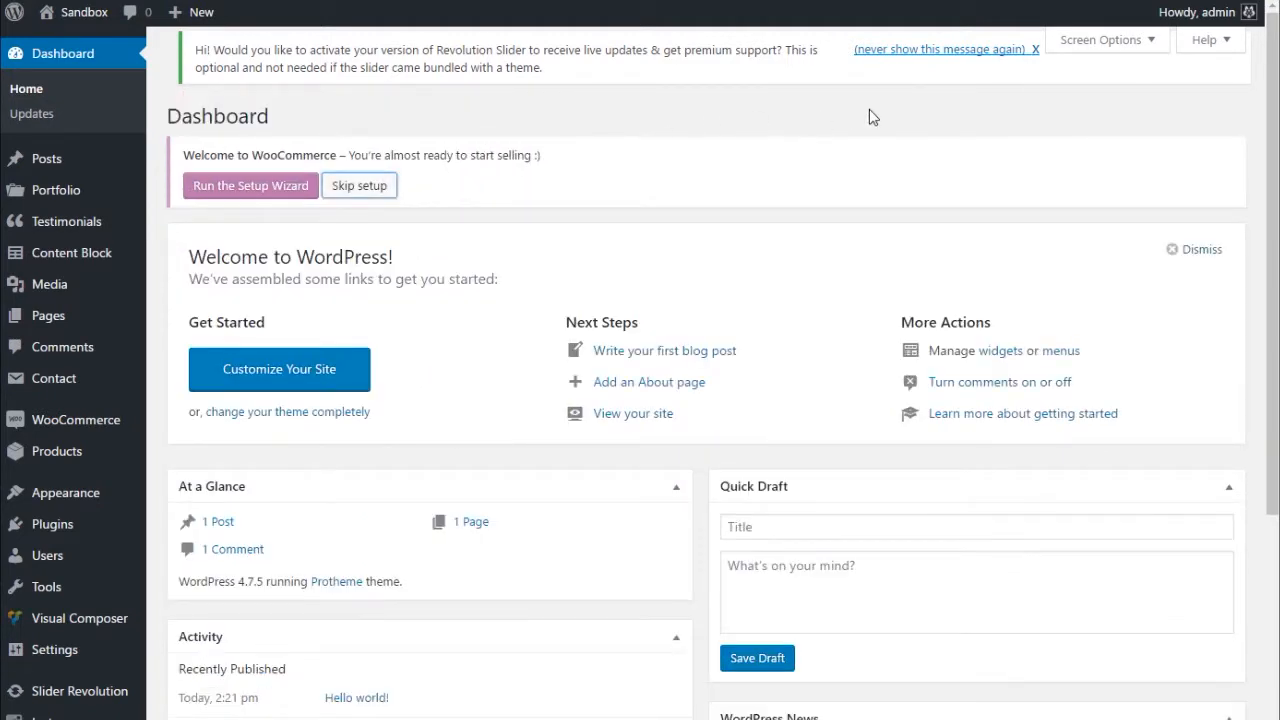
click(1036, 48)
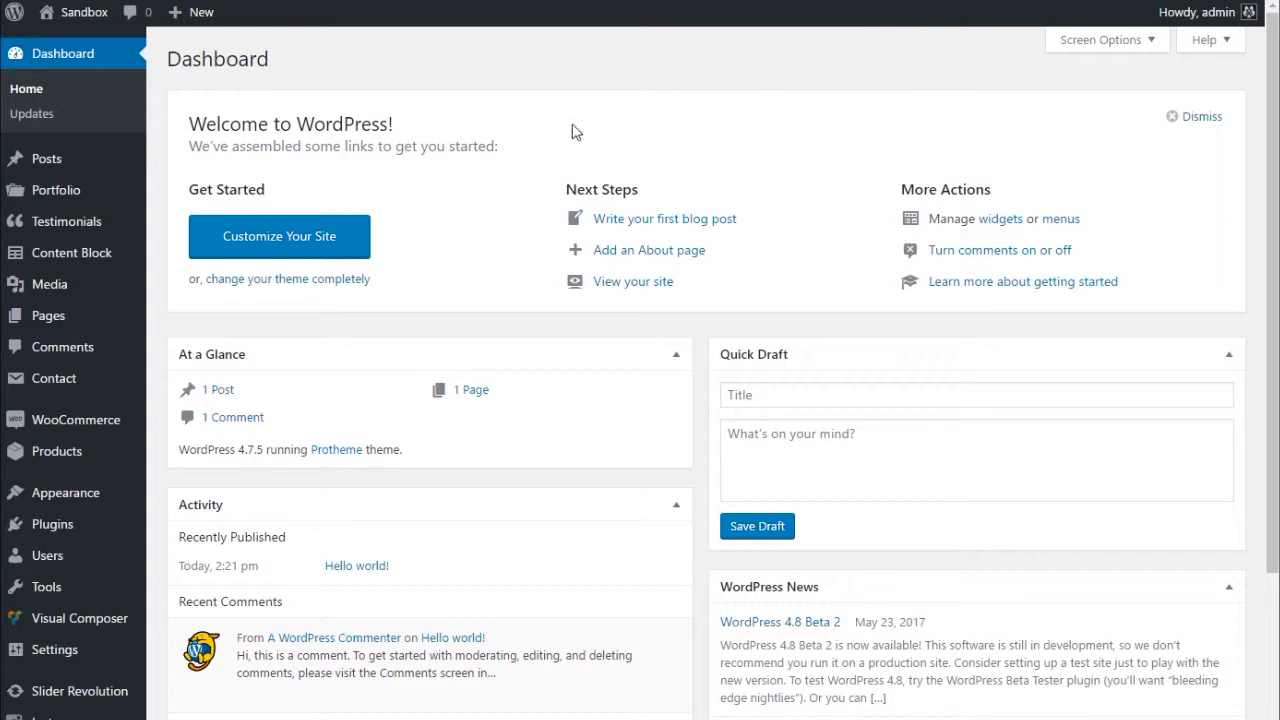
scroll(down, 3)
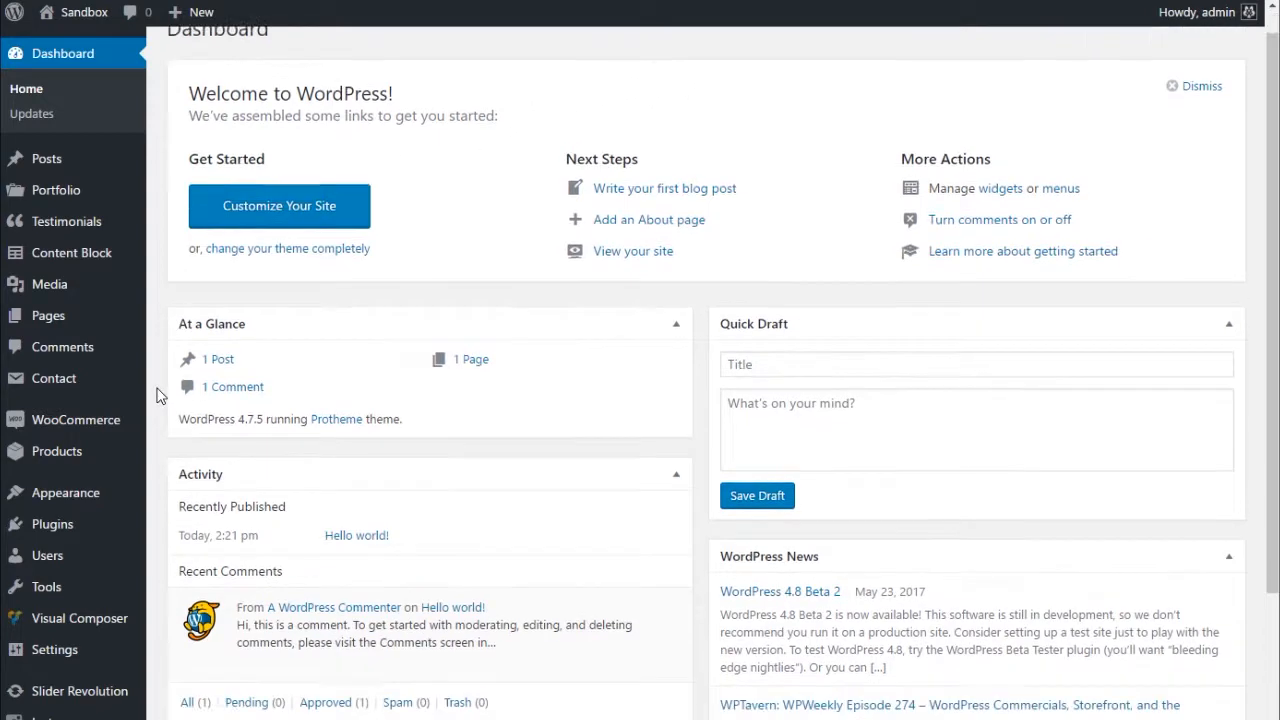
scroll(down, 3)
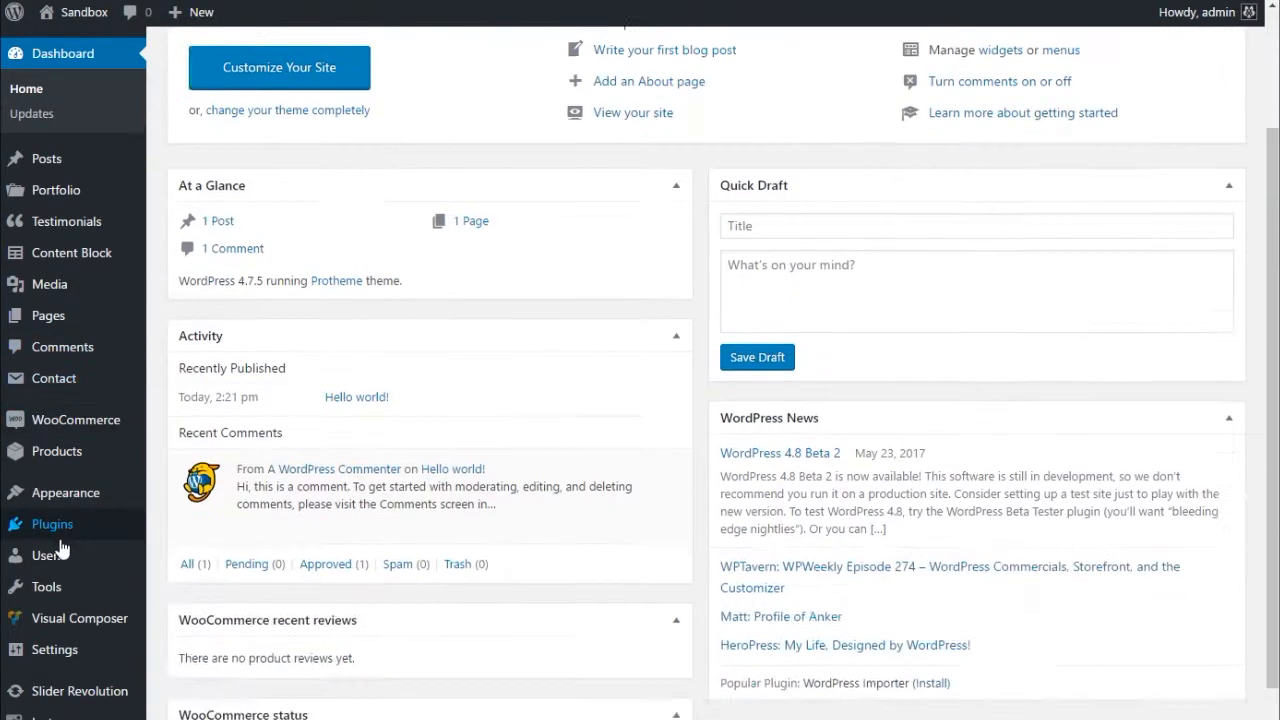
scroll(down, 3)
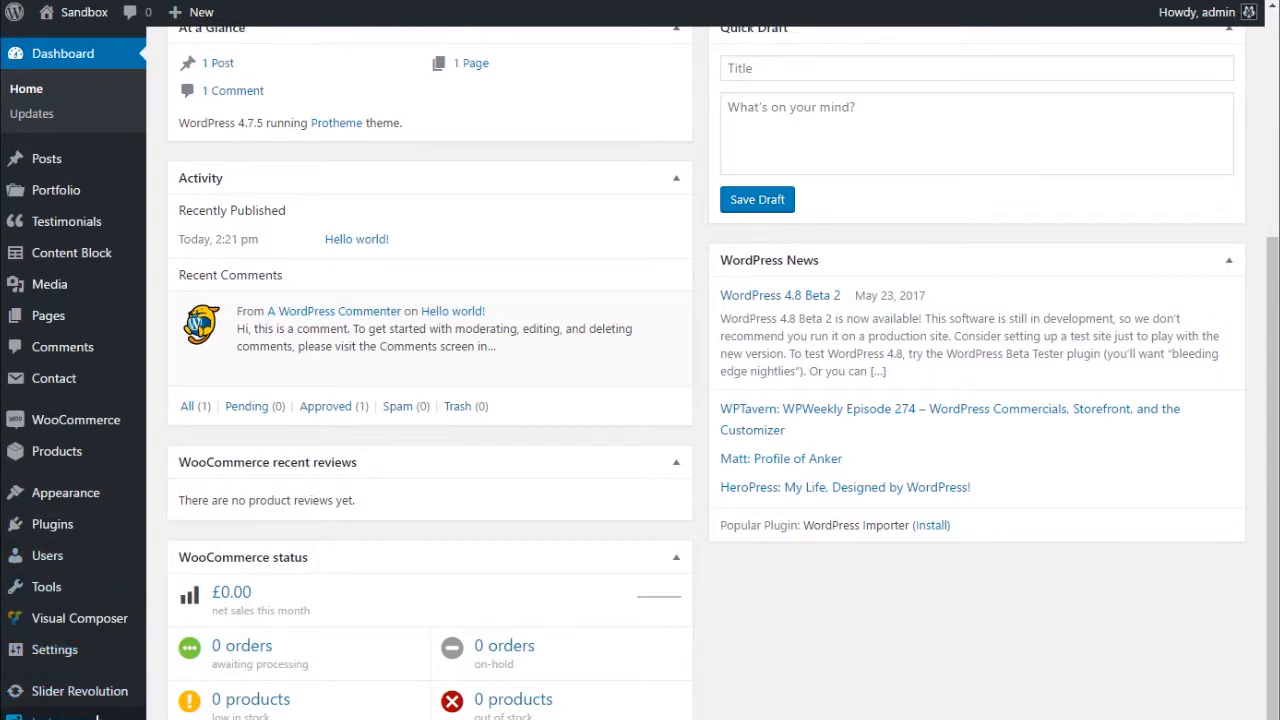
mouse_move(60, 348)
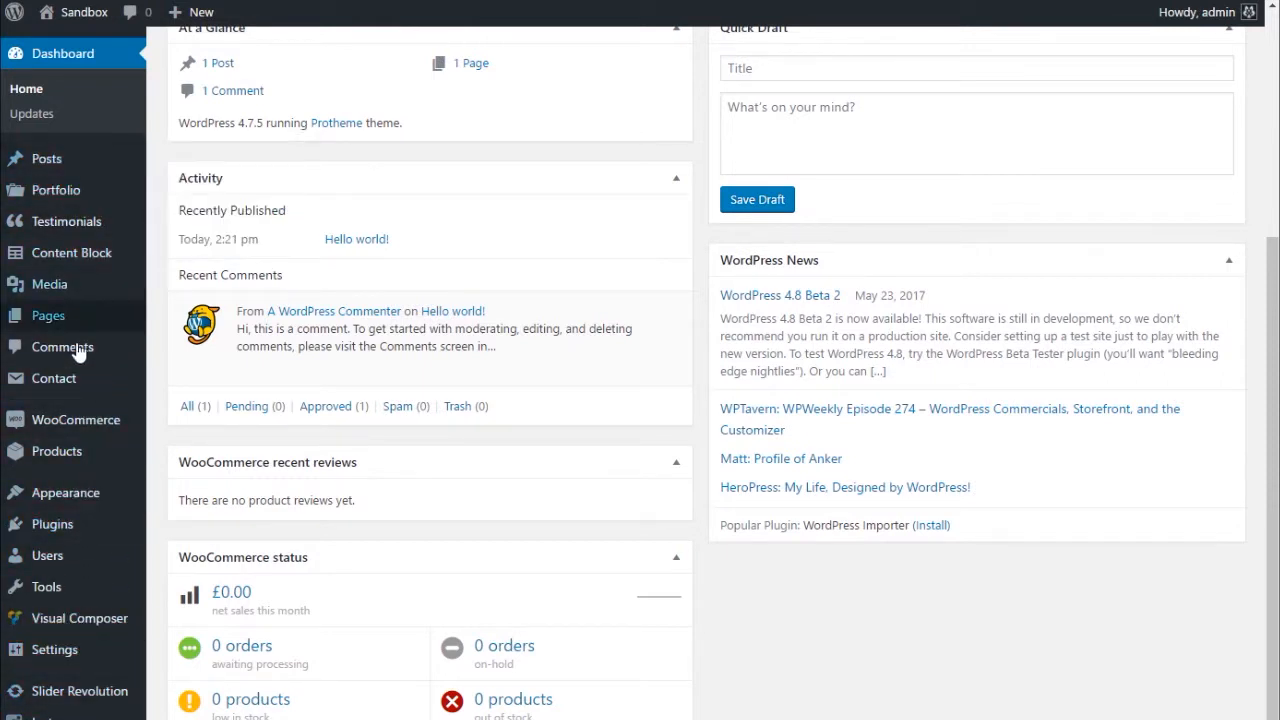
mouse_move(56, 188)
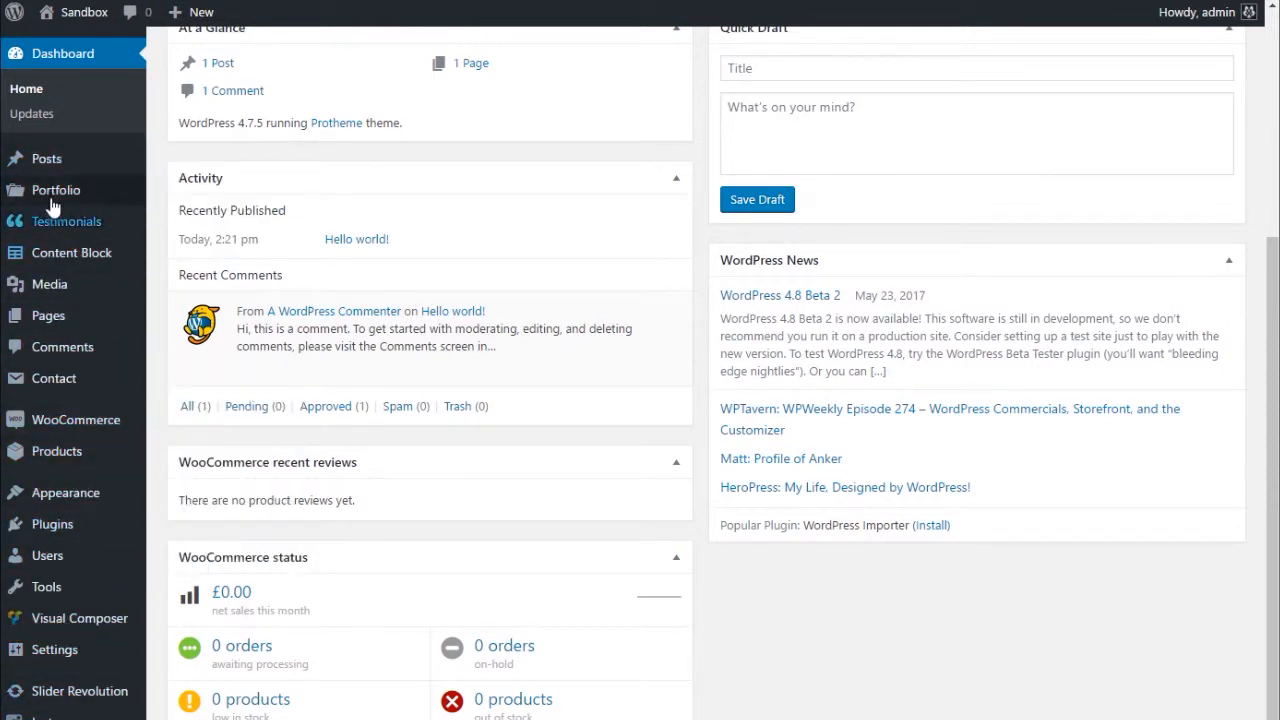
mouse_move(116, 476)
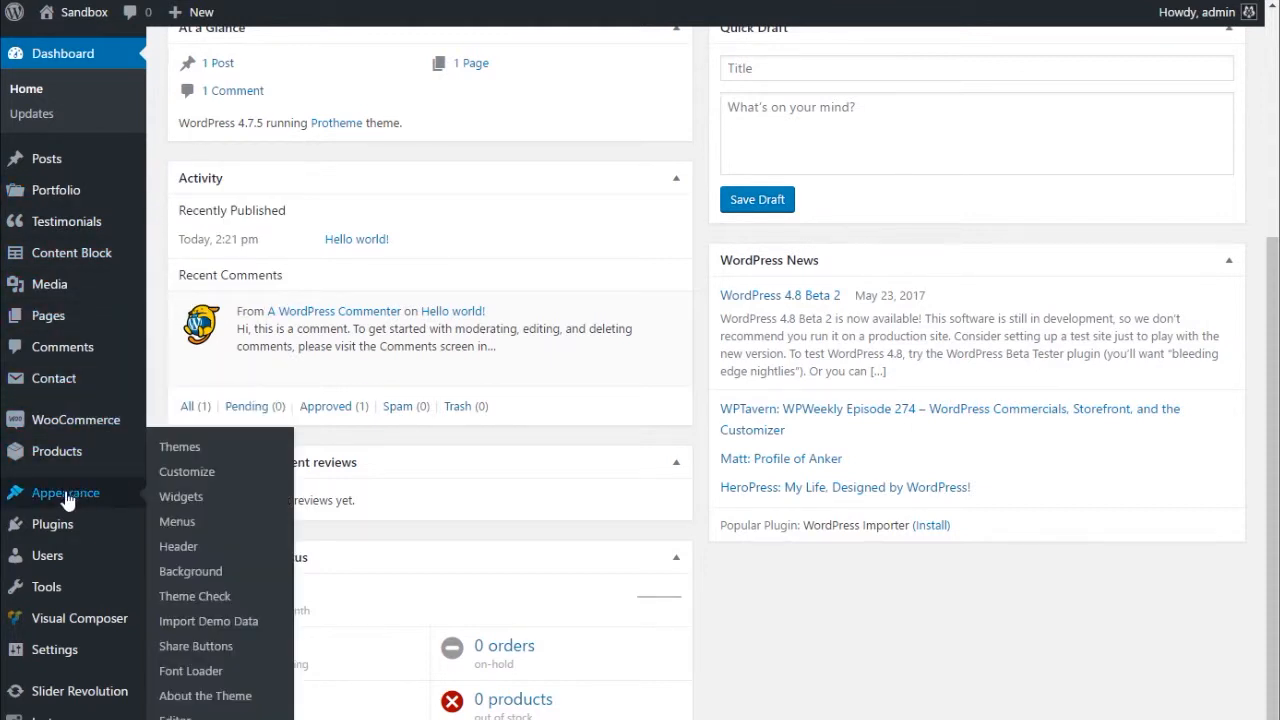
mouse_move(208, 620)
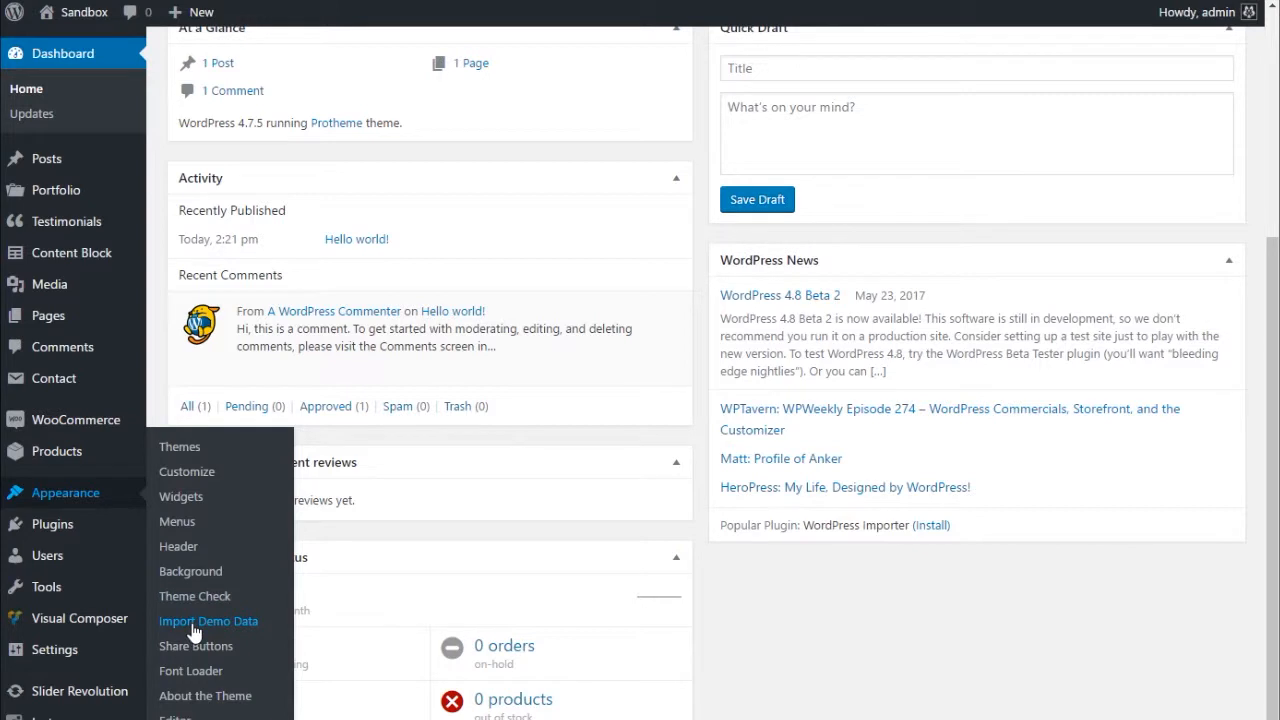
mouse_move(232, 584)
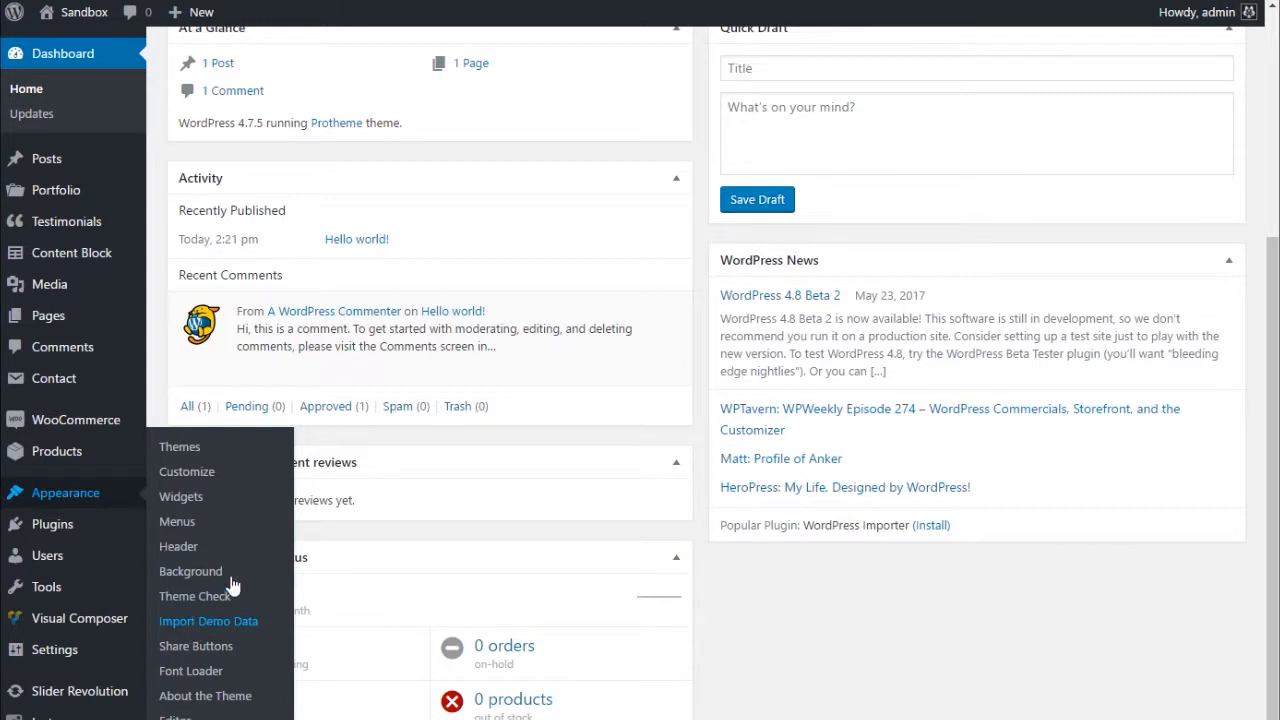
Go to Appearance > Import Demo Data to reach Protheme's Install demo content page
click(208, 620)
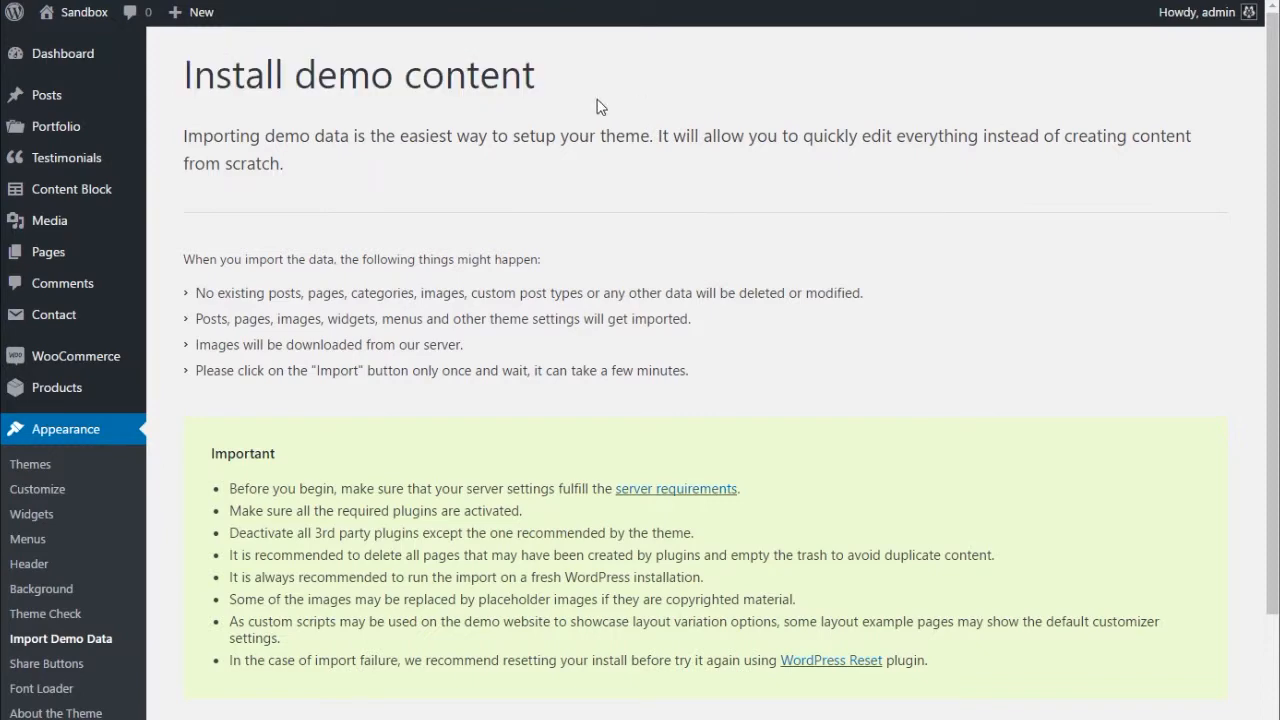
Run the Protheme demo data import until the 'That's it, all done!' message appears
scroll(down, 3)
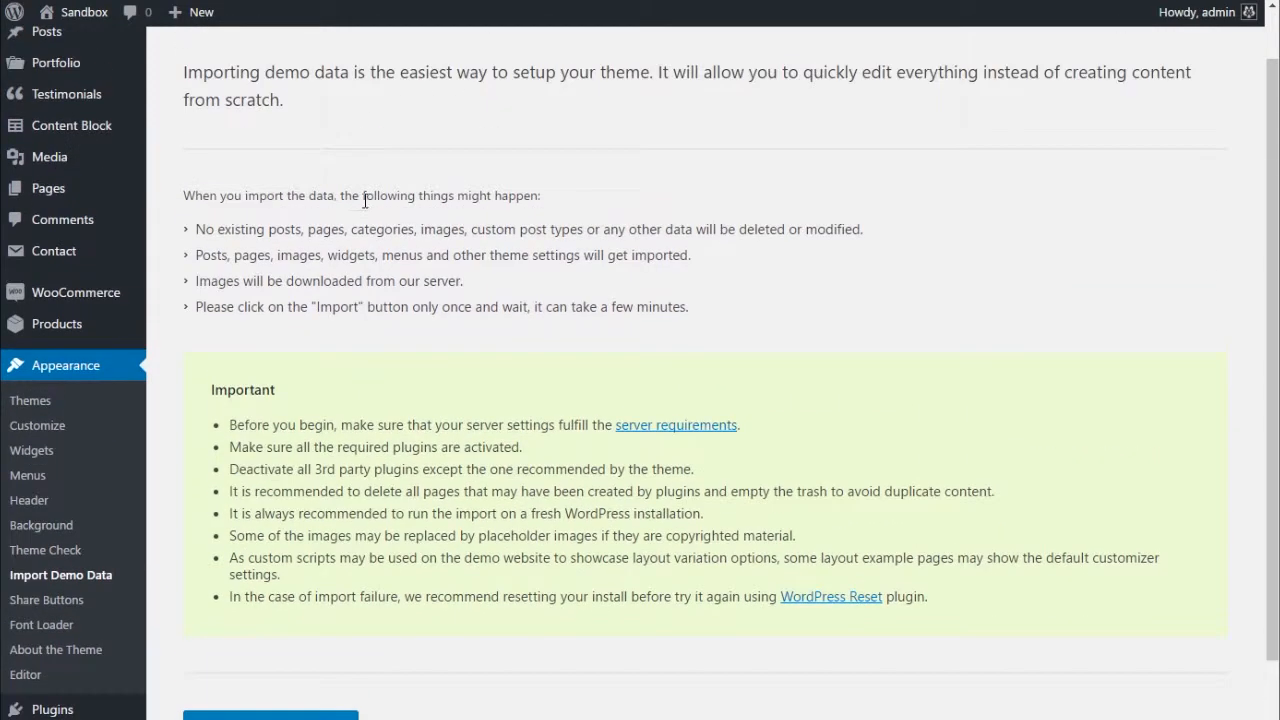
scroll(down, 3)
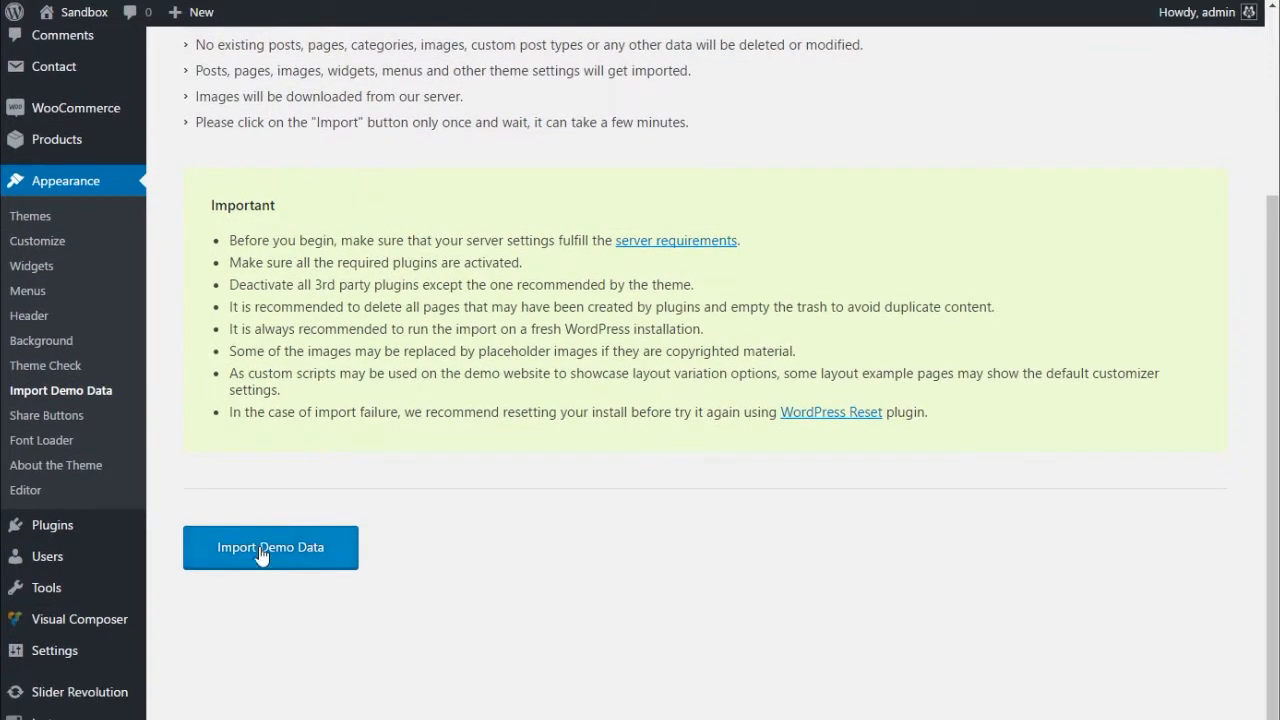
click(270, 548)
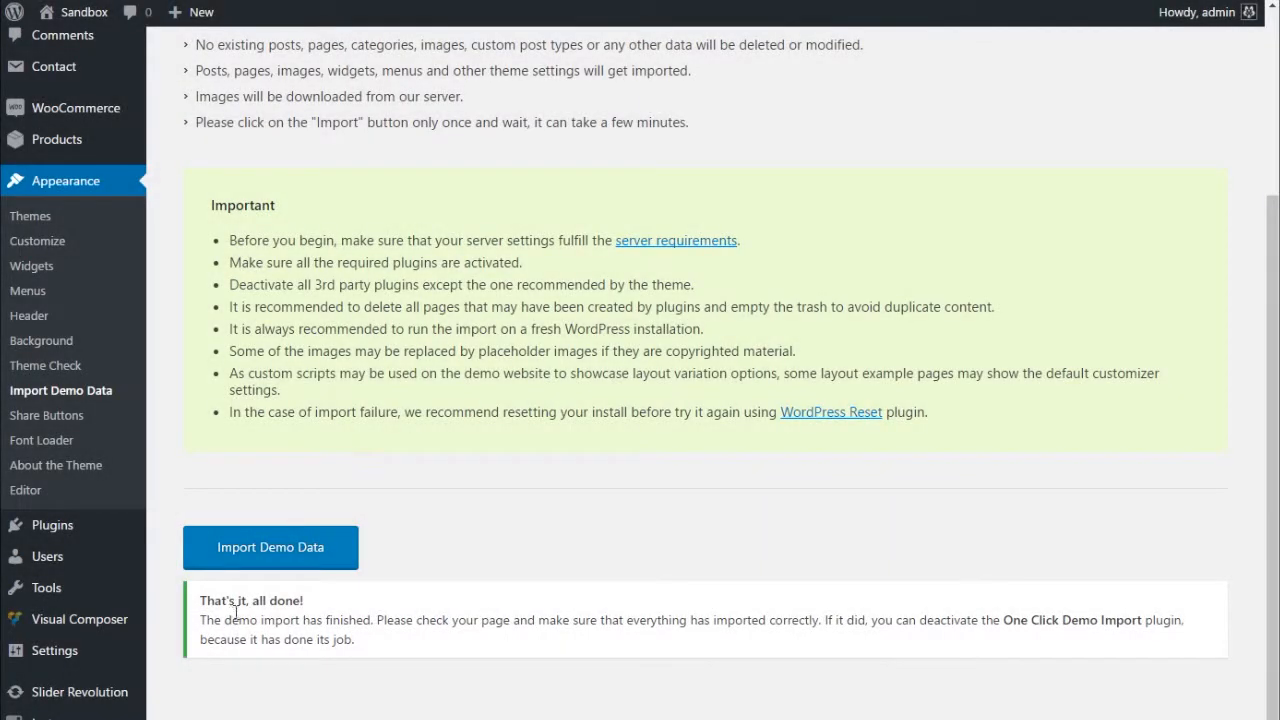
double_click(250, 600)
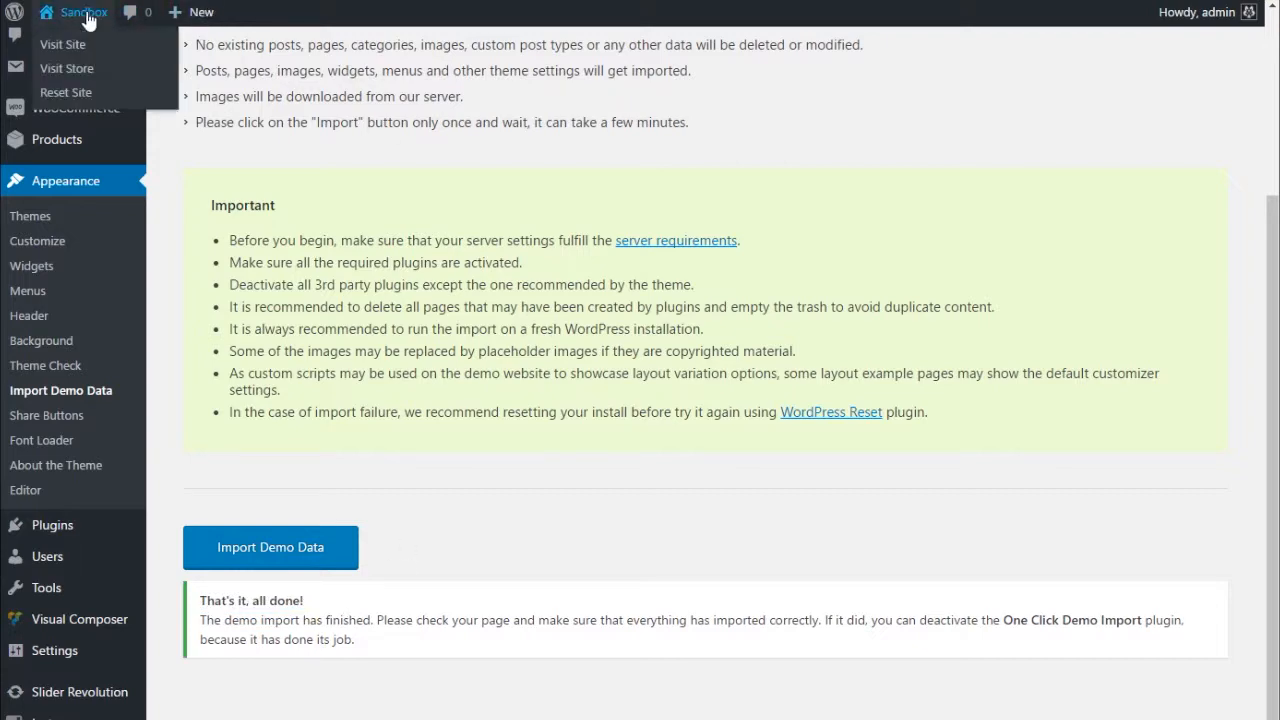
click(62, 44)
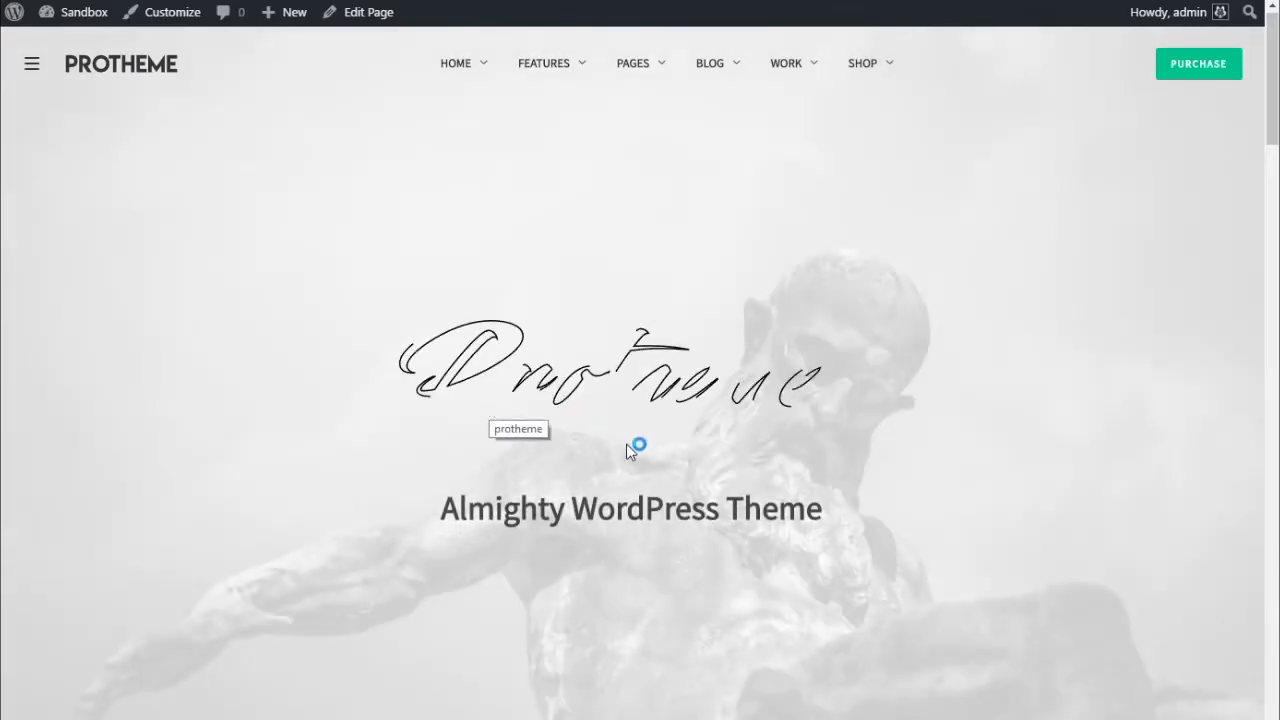
scroll(down, 3)
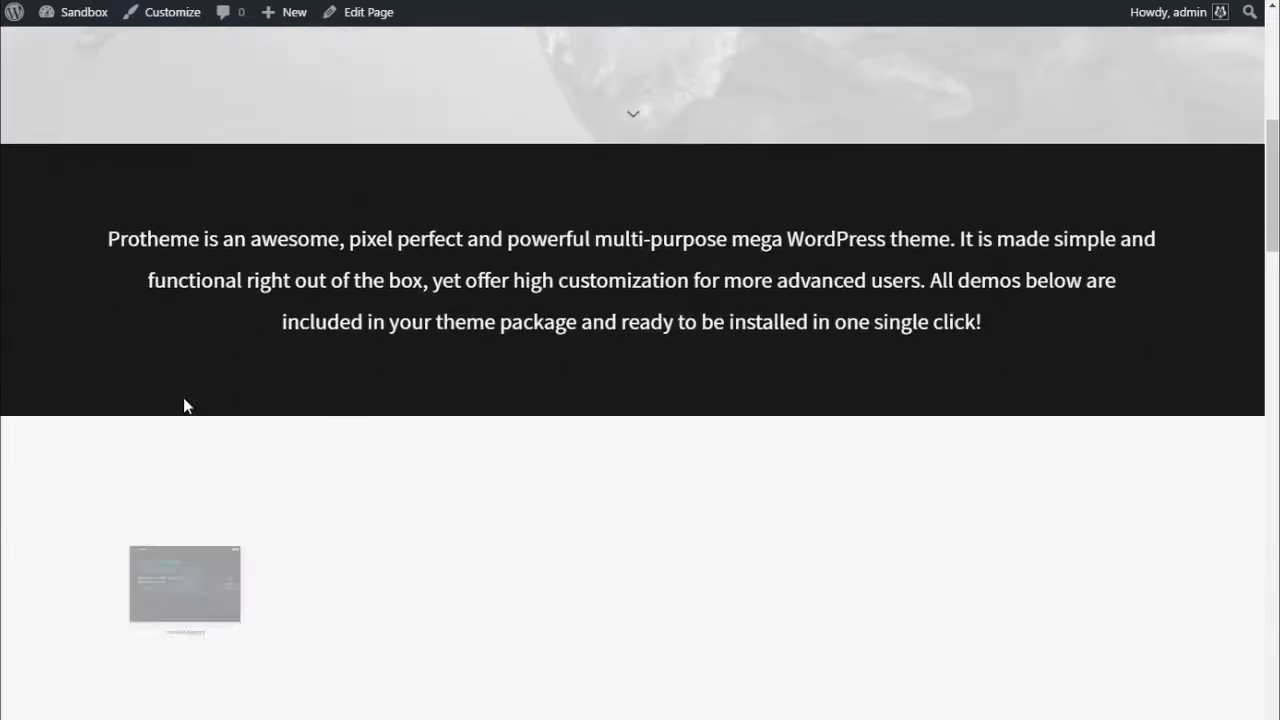
scroll(down, 3)
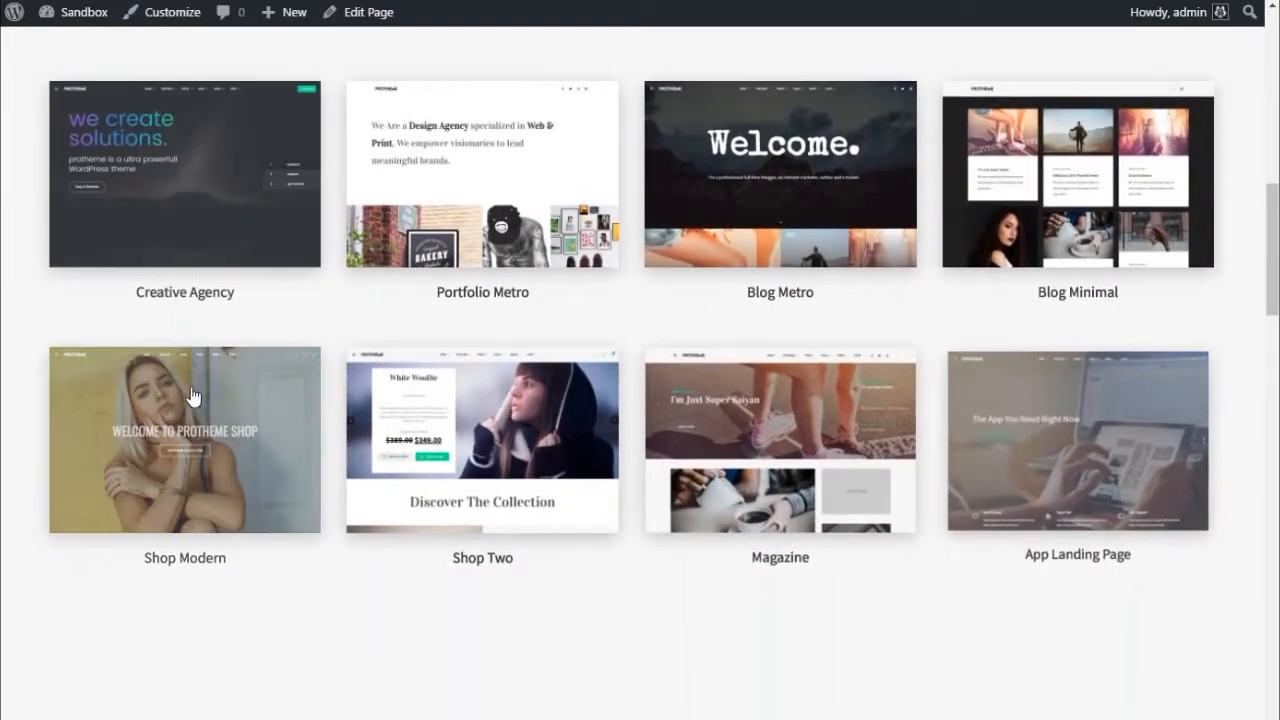
scroll(down, 3)
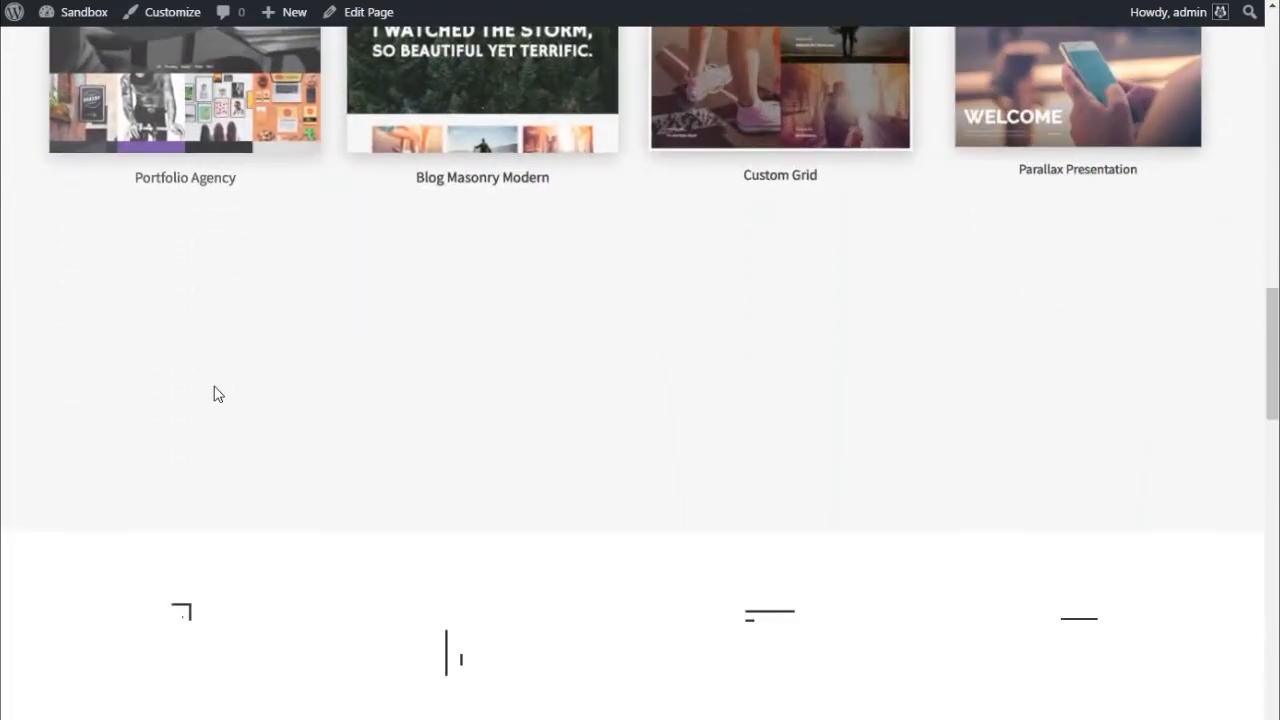
scroll(down, 3)
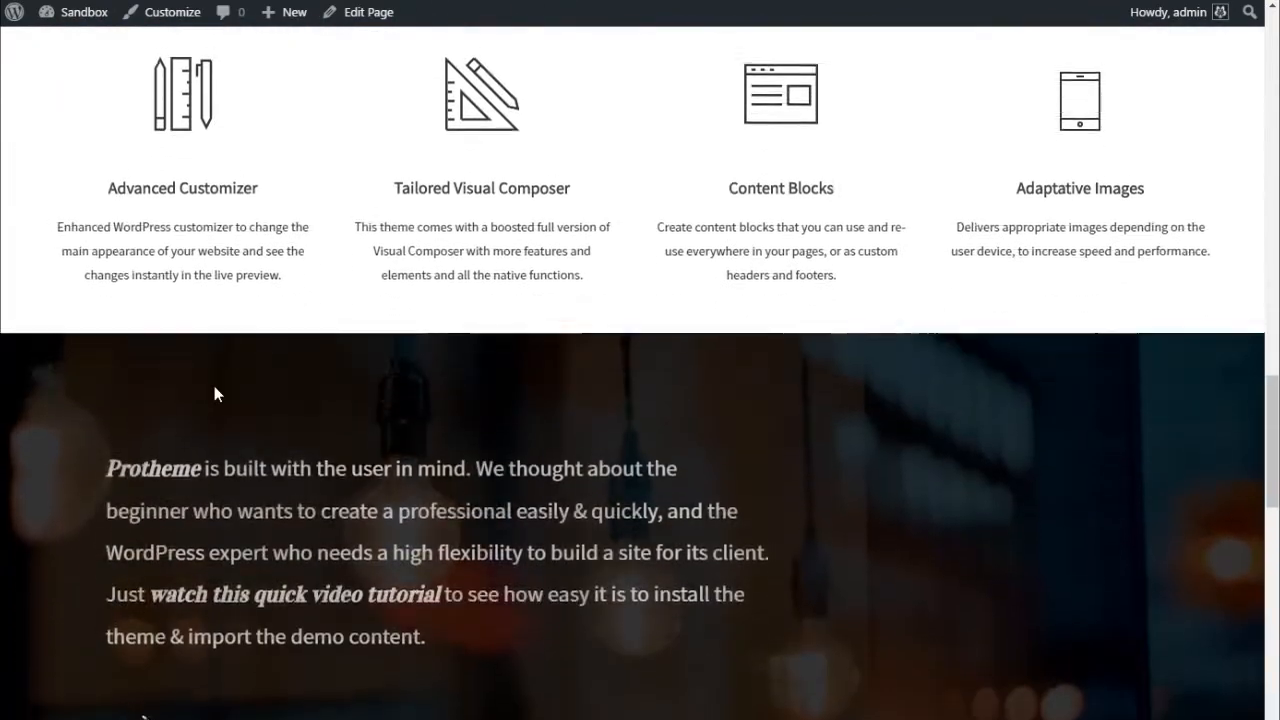
scroll(down, 3)
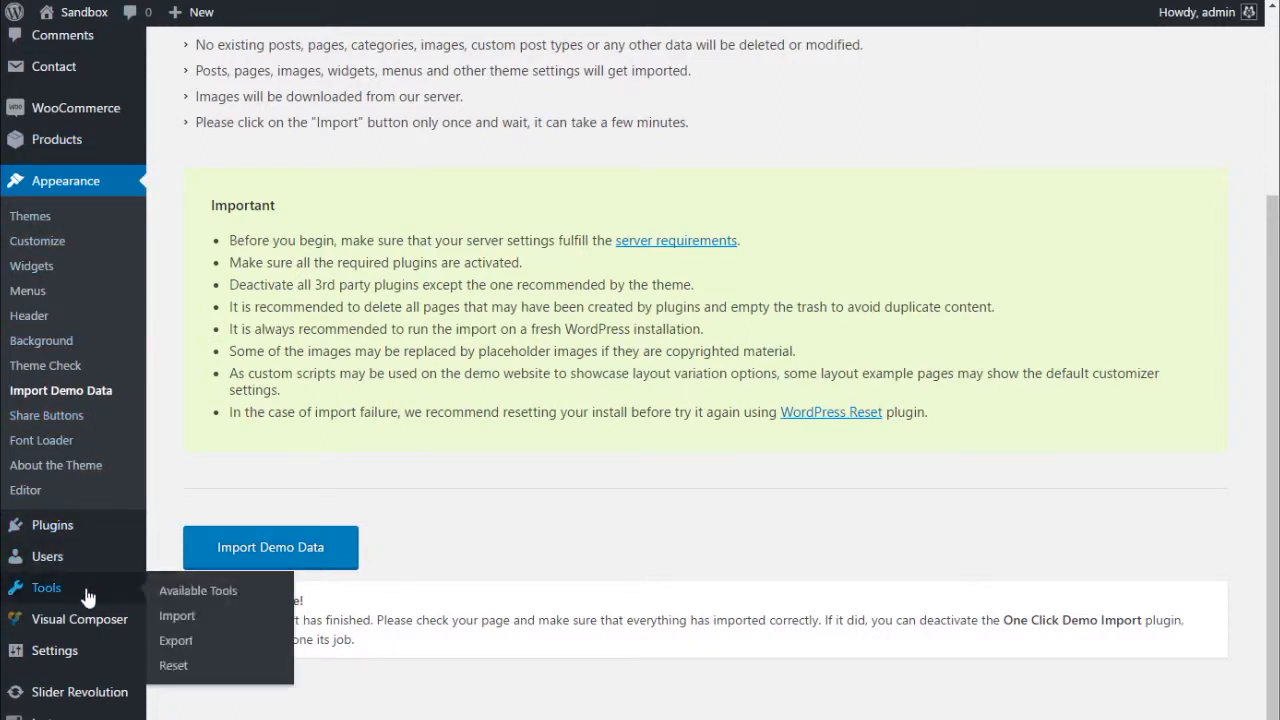
mouse_move(54, 650)
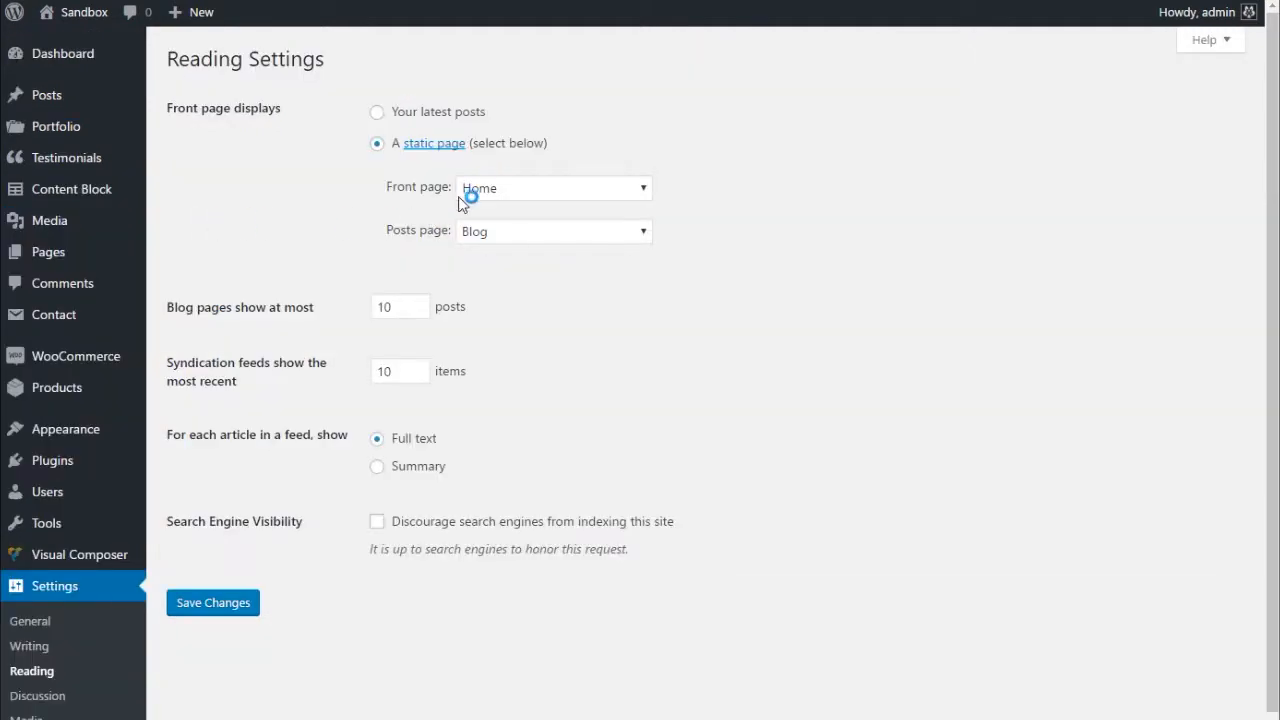
Choose Designer as the static front page in Reading Settings
click(552, 188)
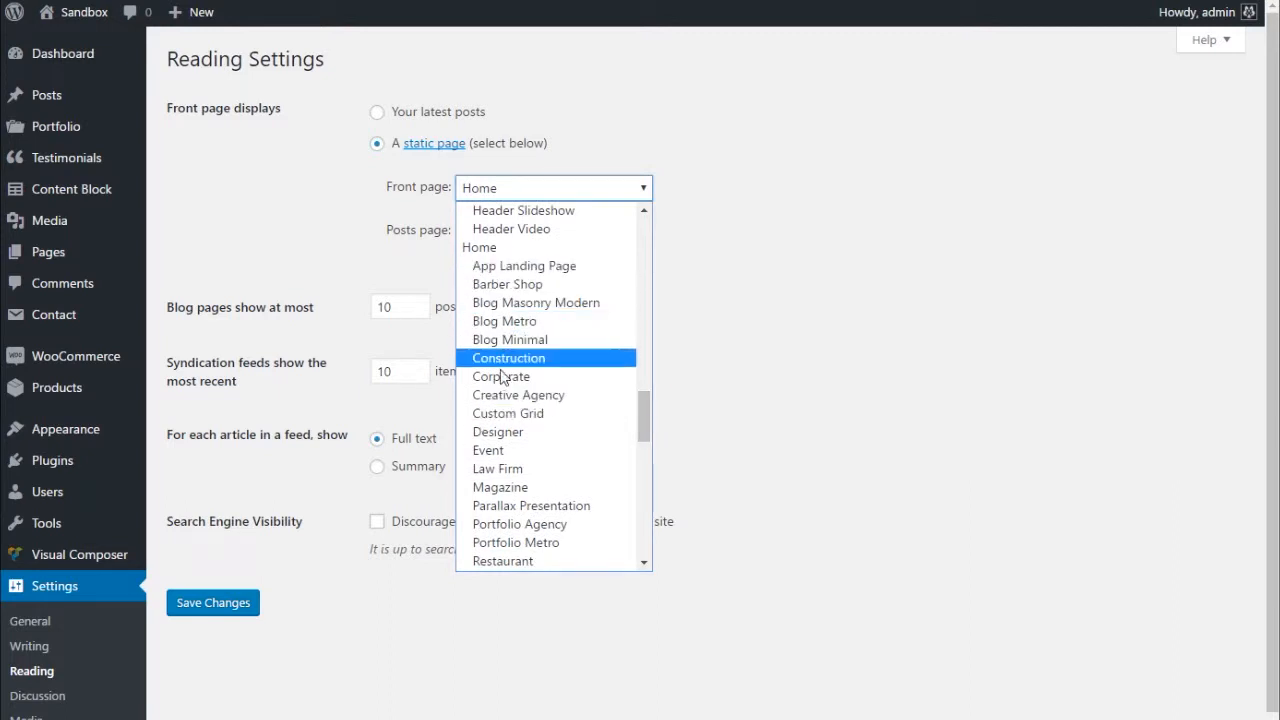
click(496, 432)
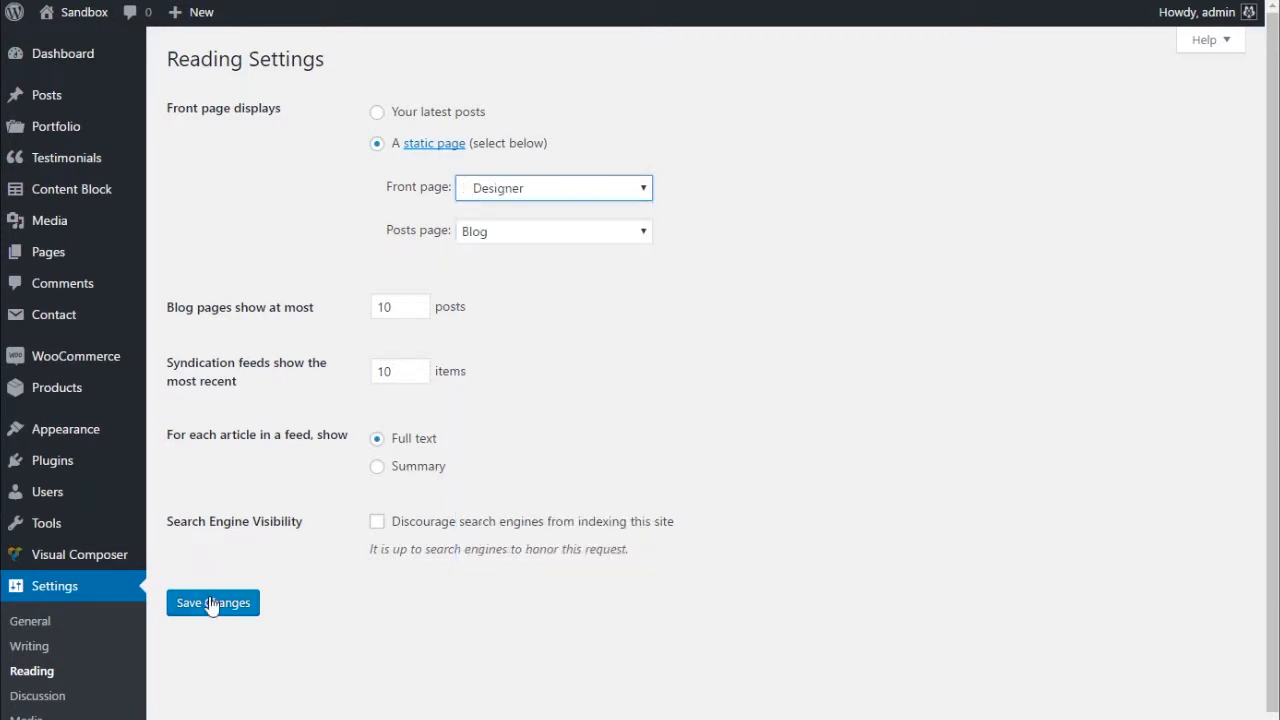
mouse_move(236, 148)
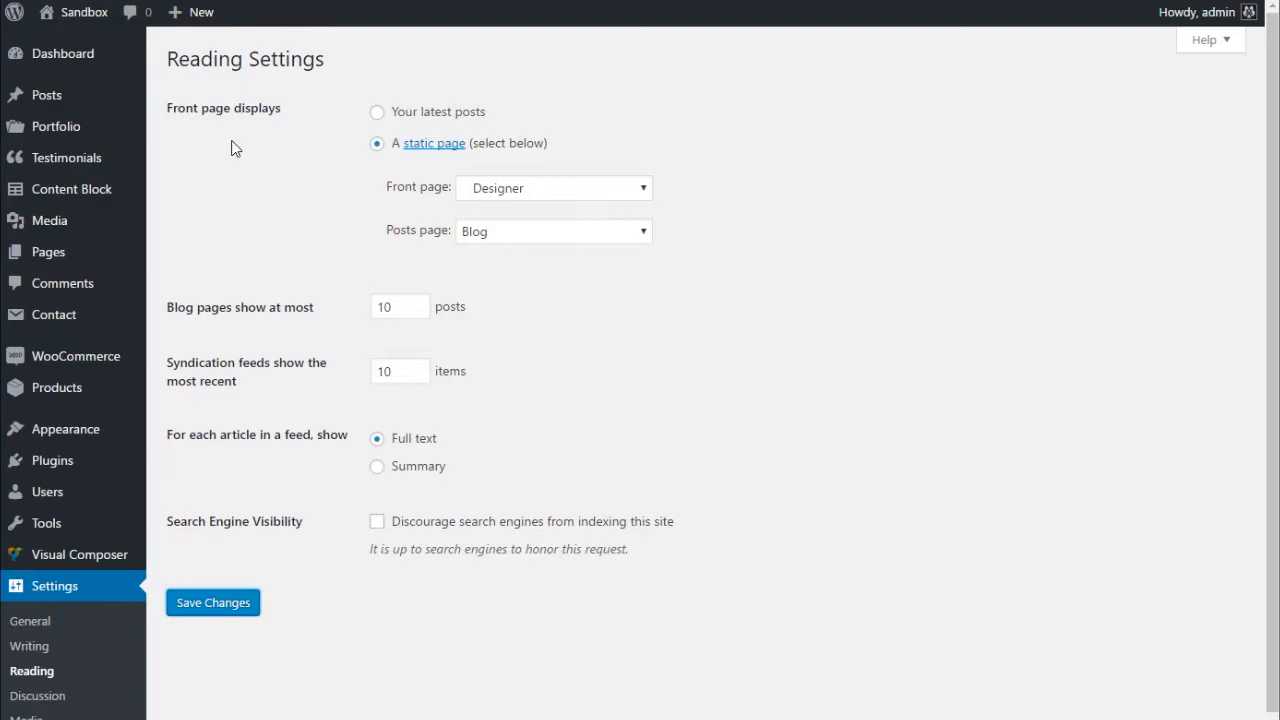